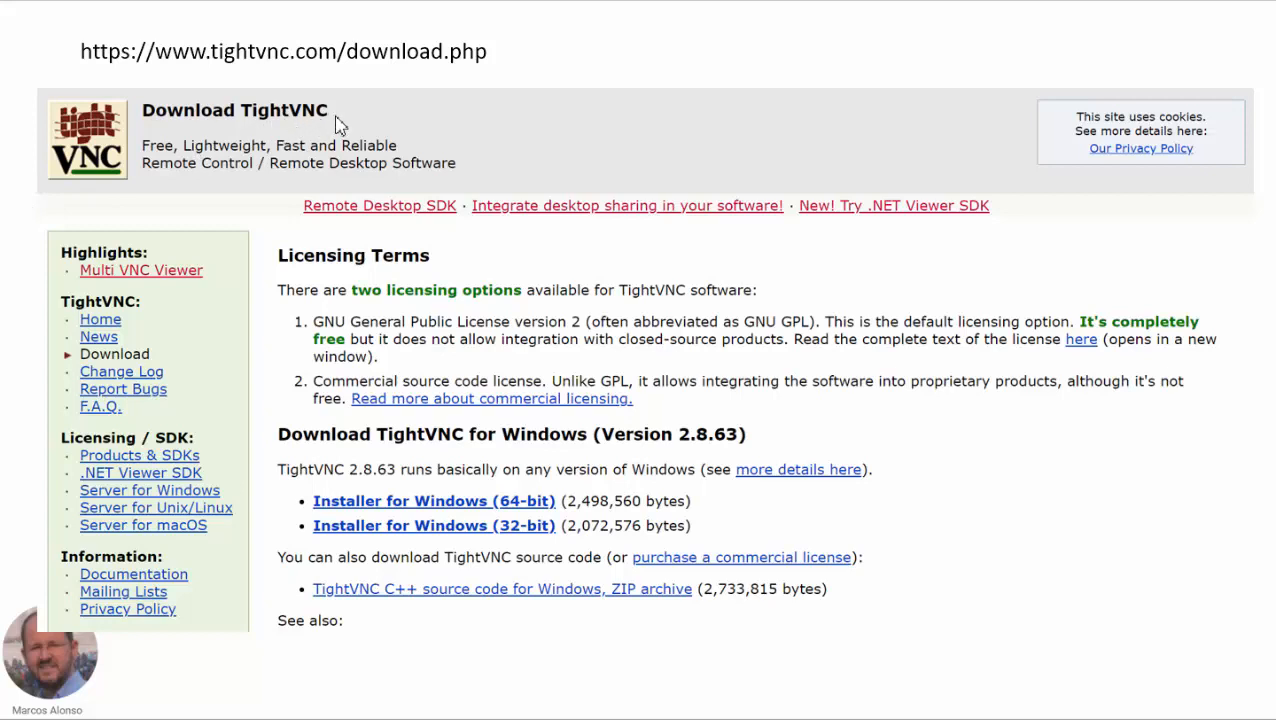
mouse_move(165, 164)
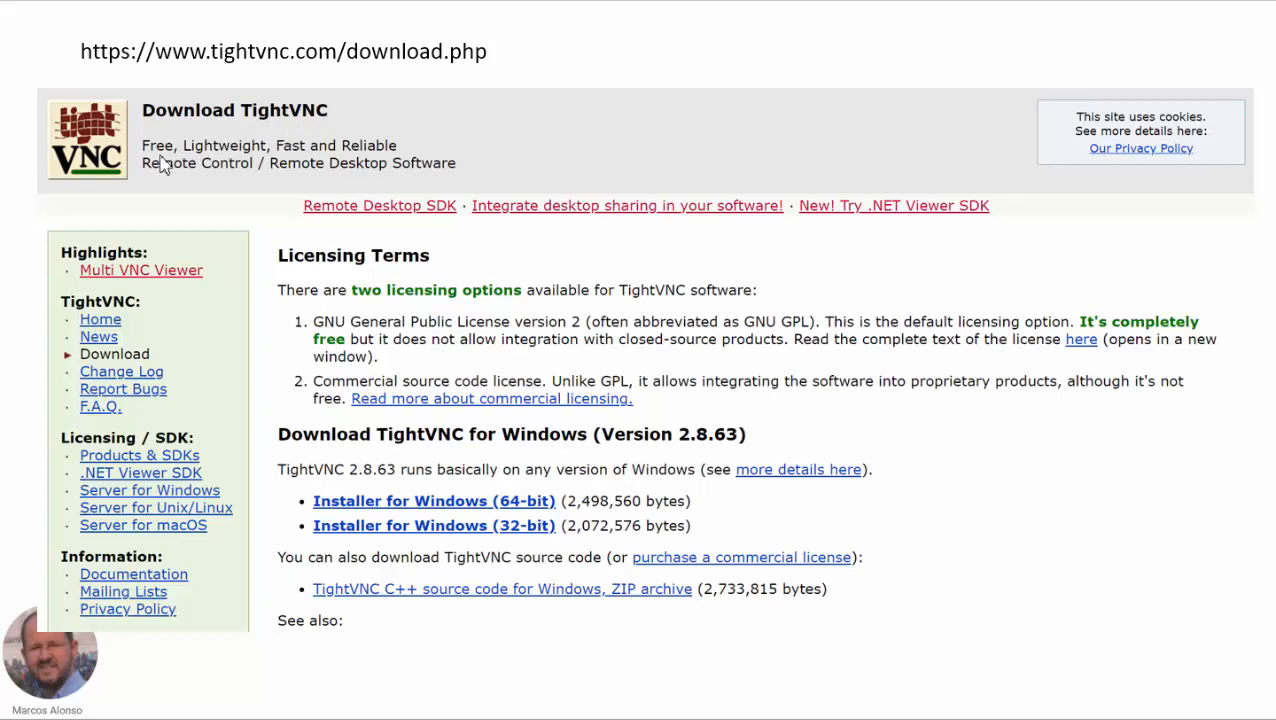
mouse_move(191, 78)
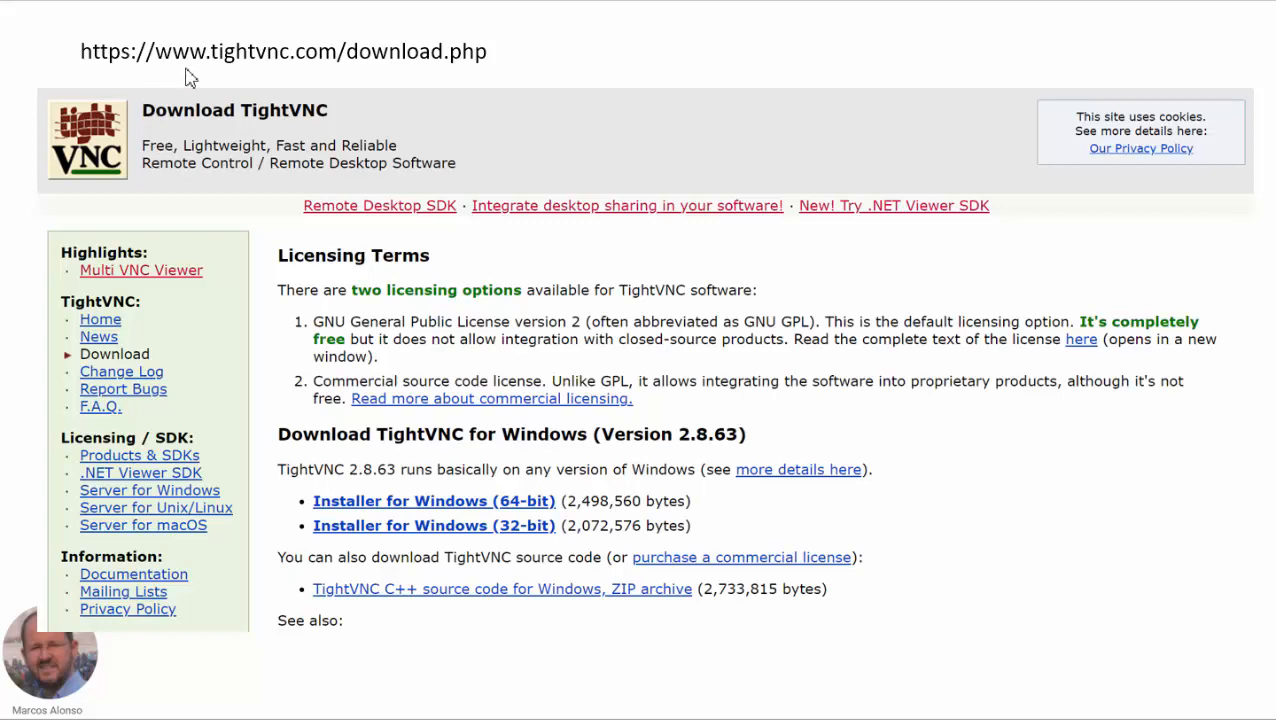
mouse_move(434, 72)
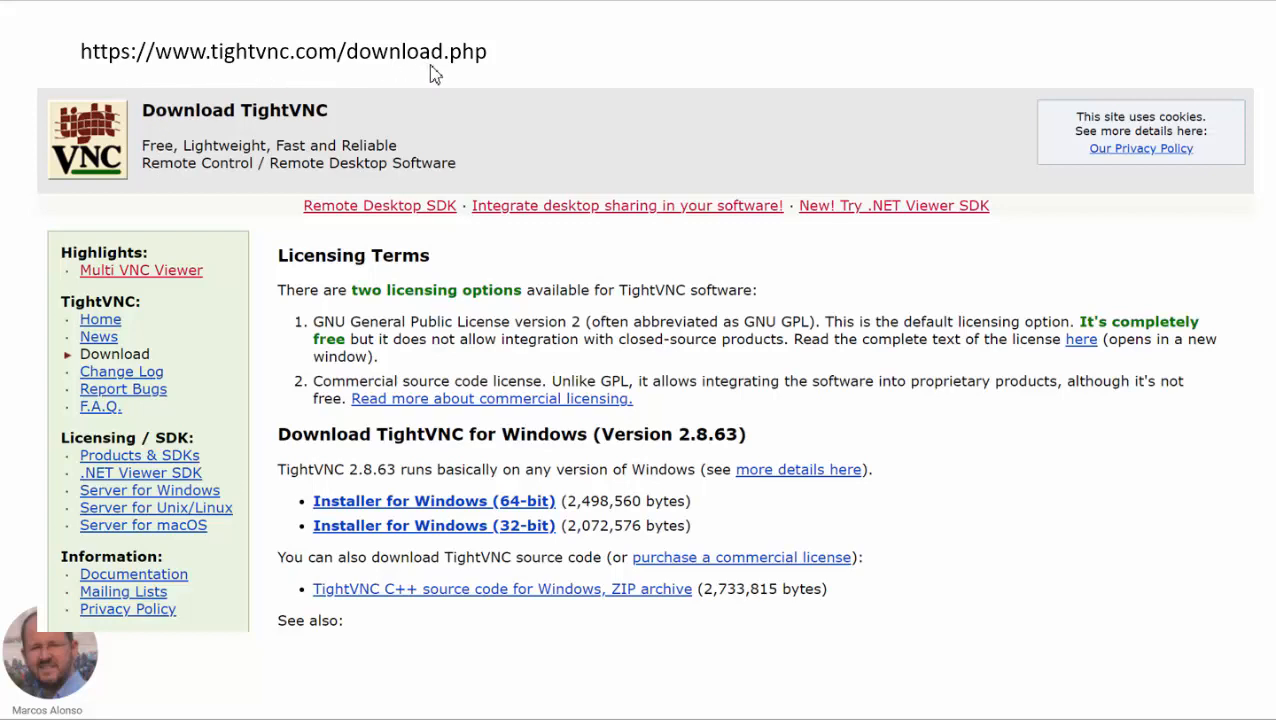
mouse_move(408, 100)
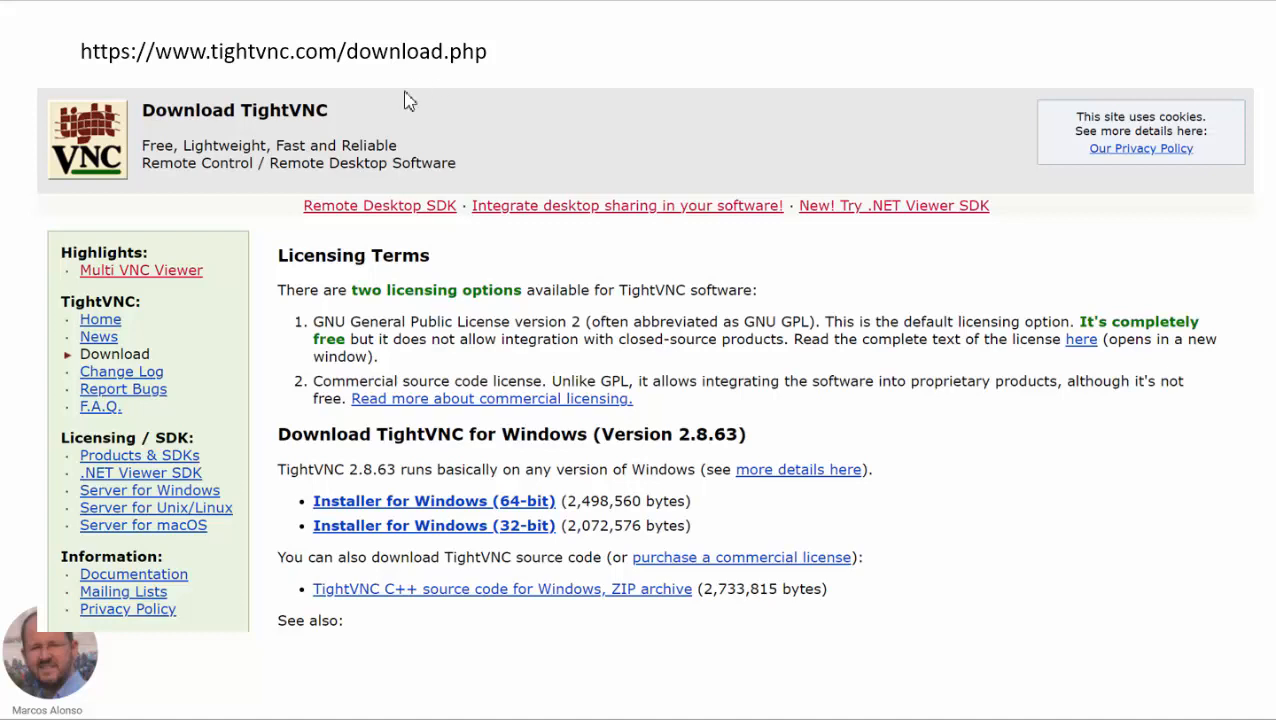
mouse_move(302, 510)
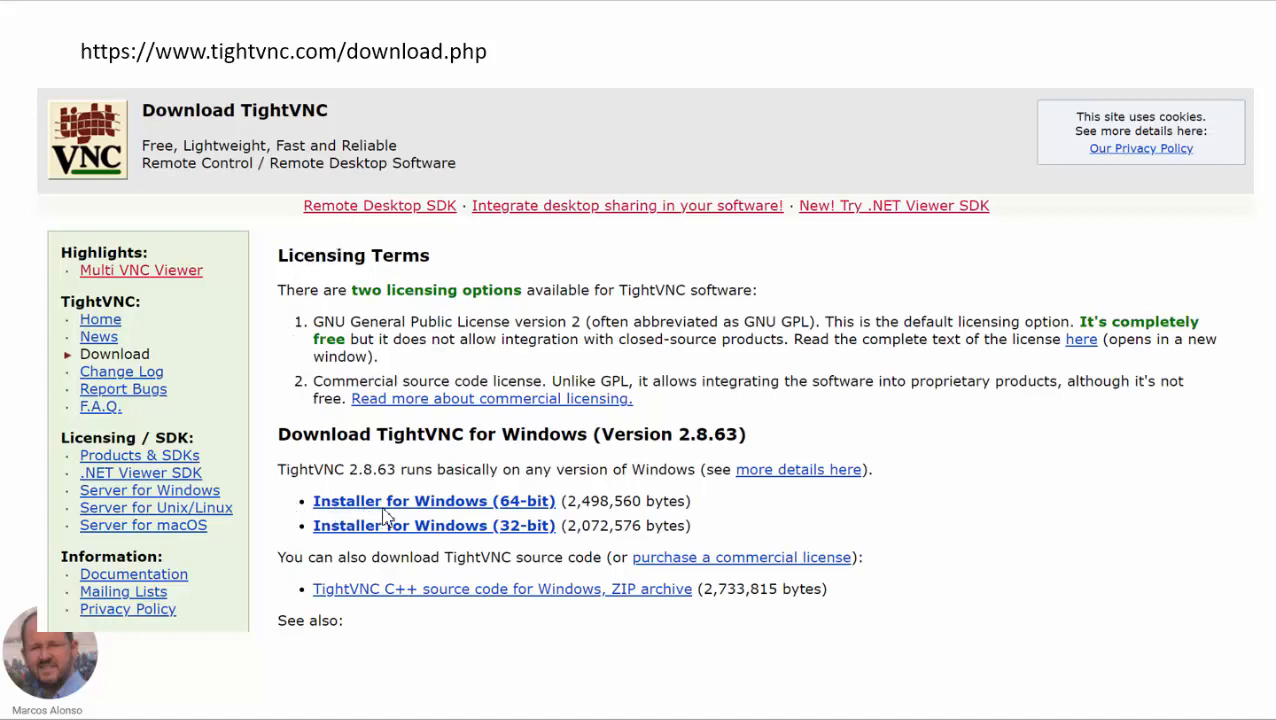
mouse_move(508, 520)
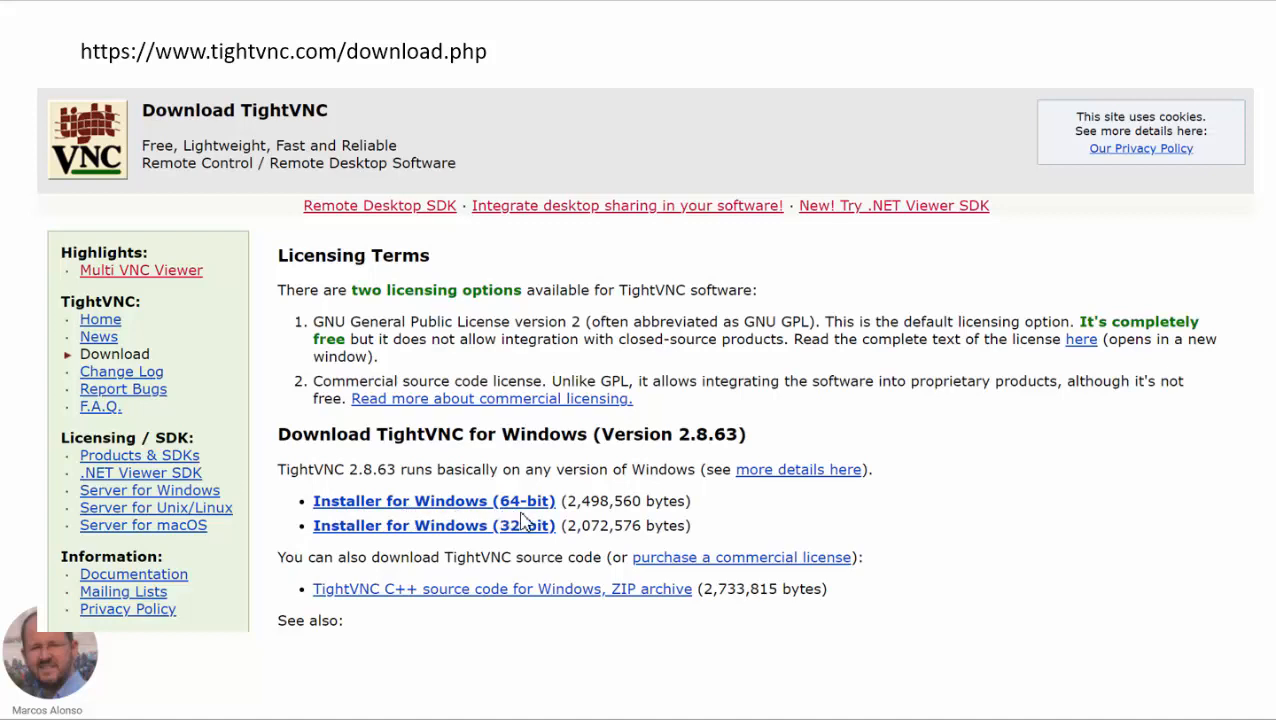
mouse_move(532, 540)
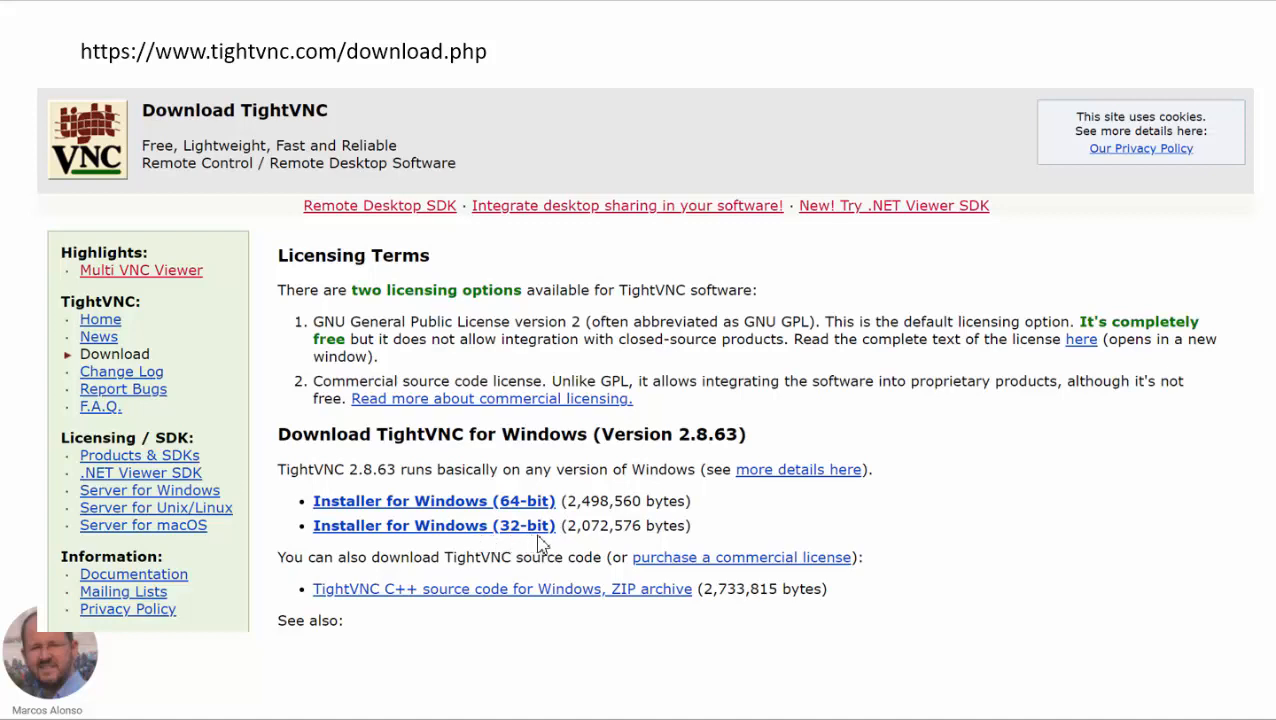
mouse_move(540, 543)
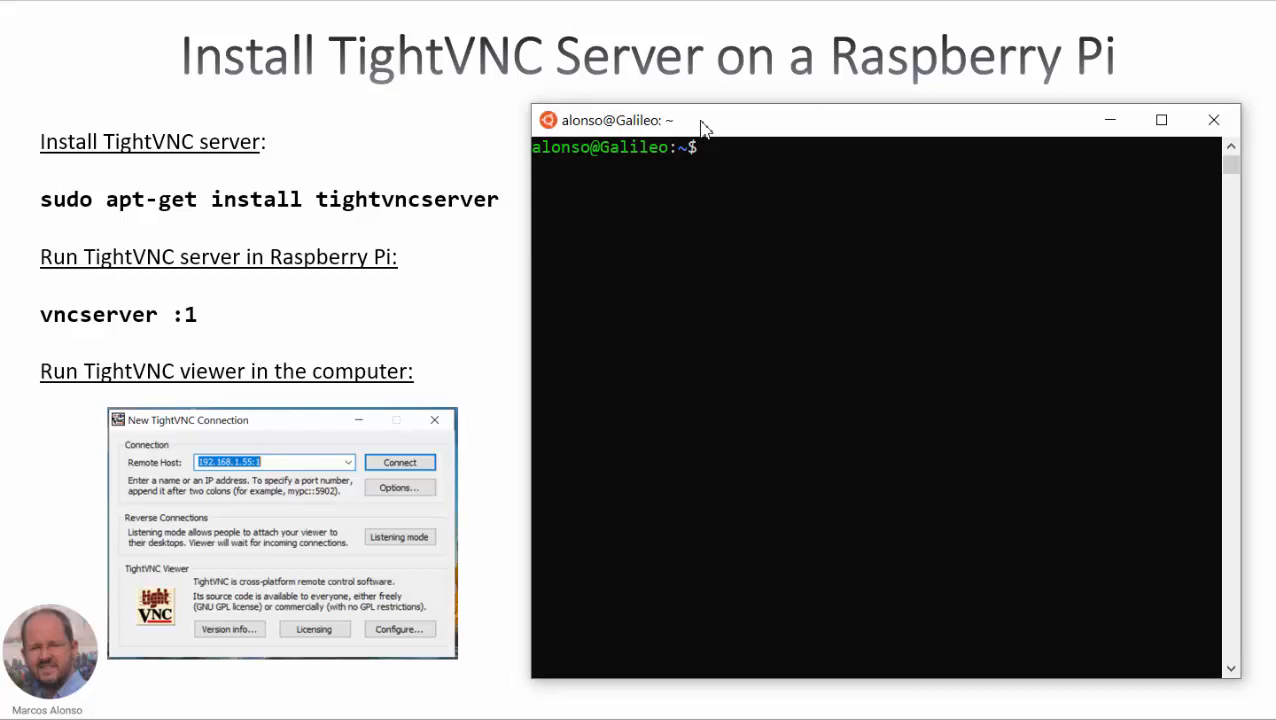
type("ssh pi@192.168.1.54")
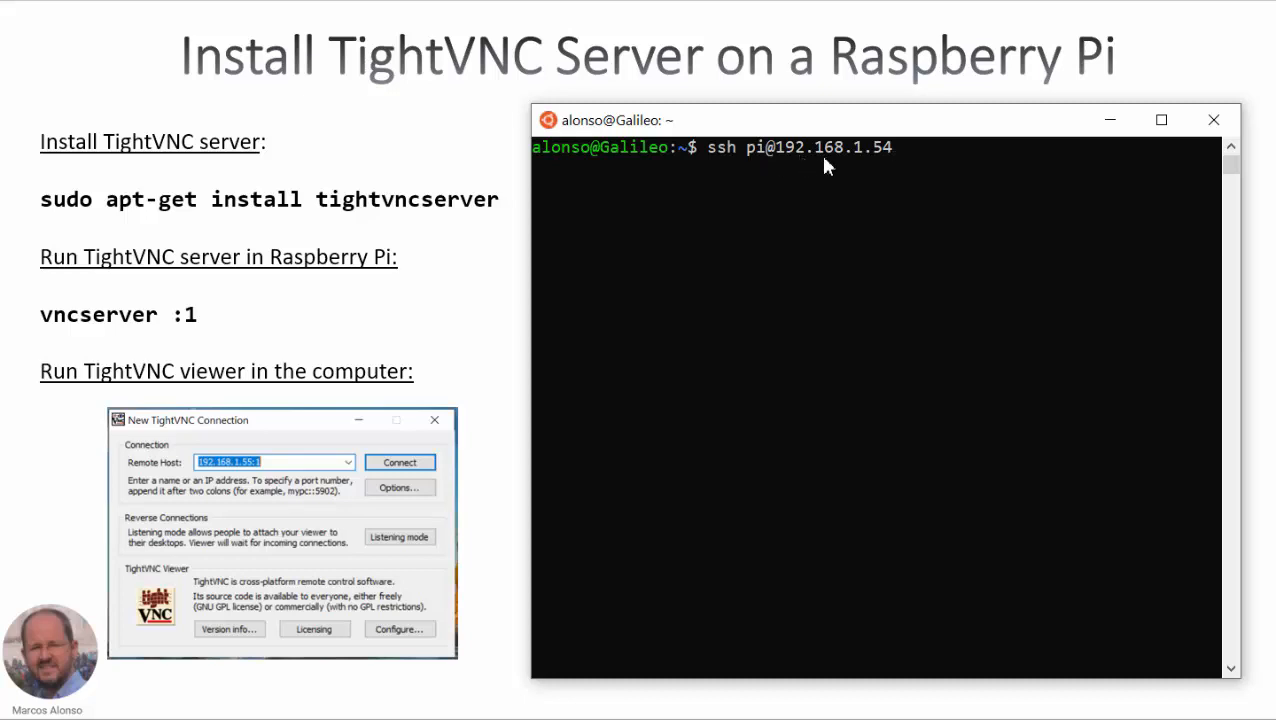
mouse_move(895, 170)
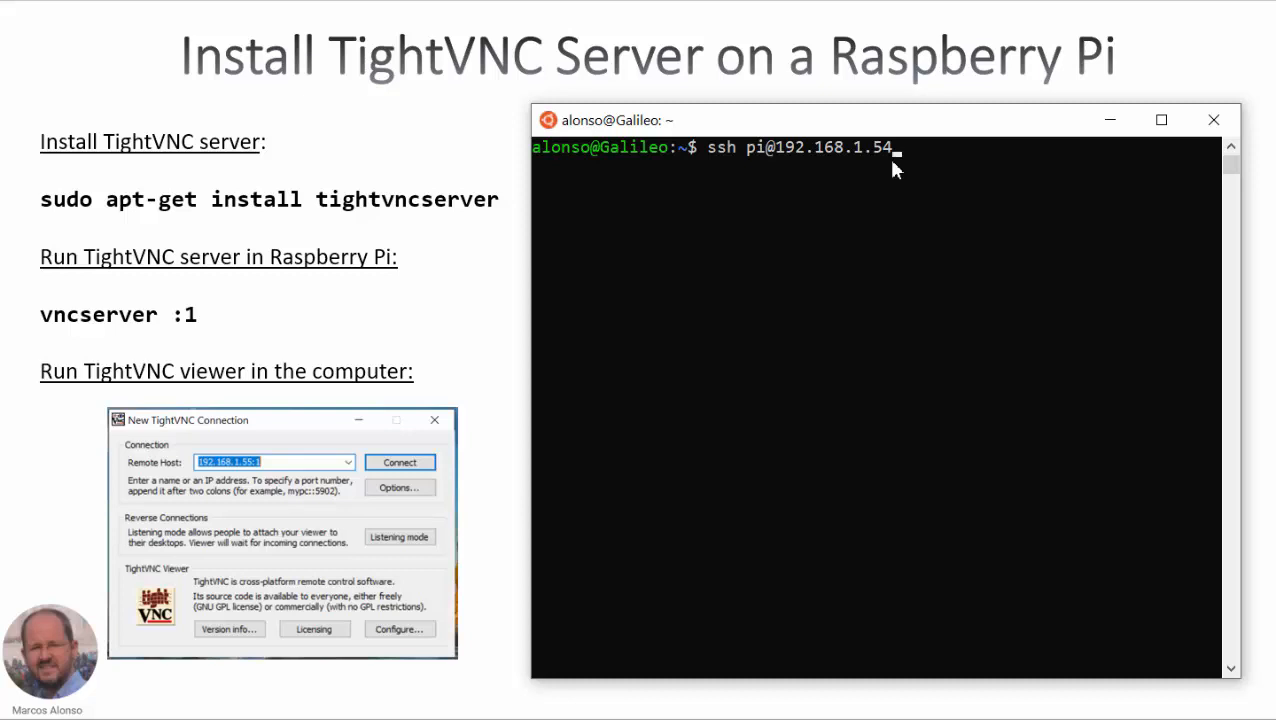
key("Return")
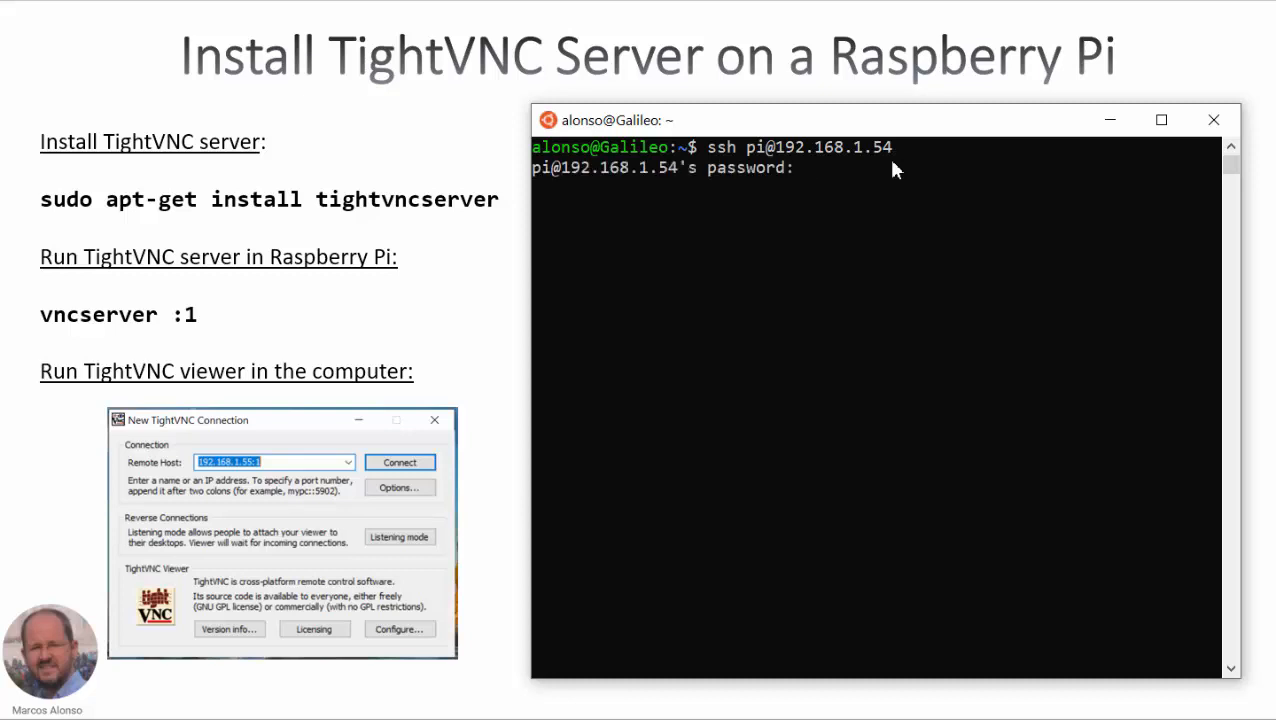
key("Return")
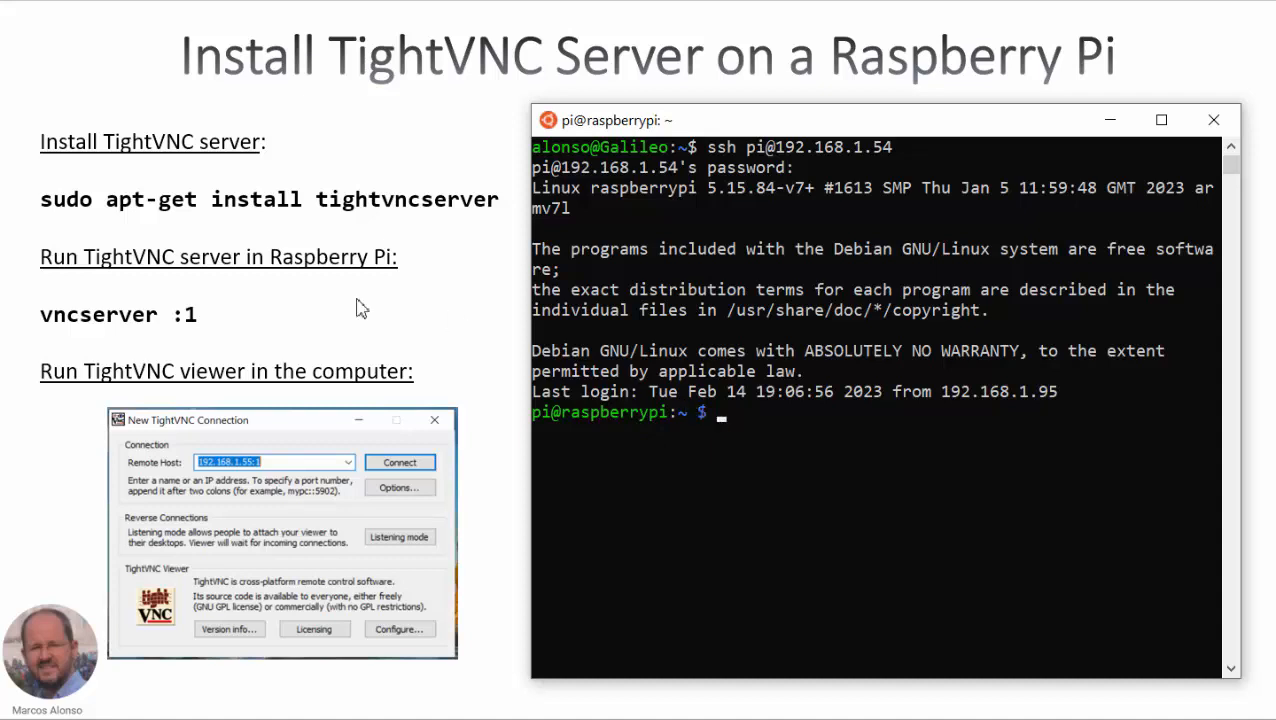
mouse_move(224, 220)
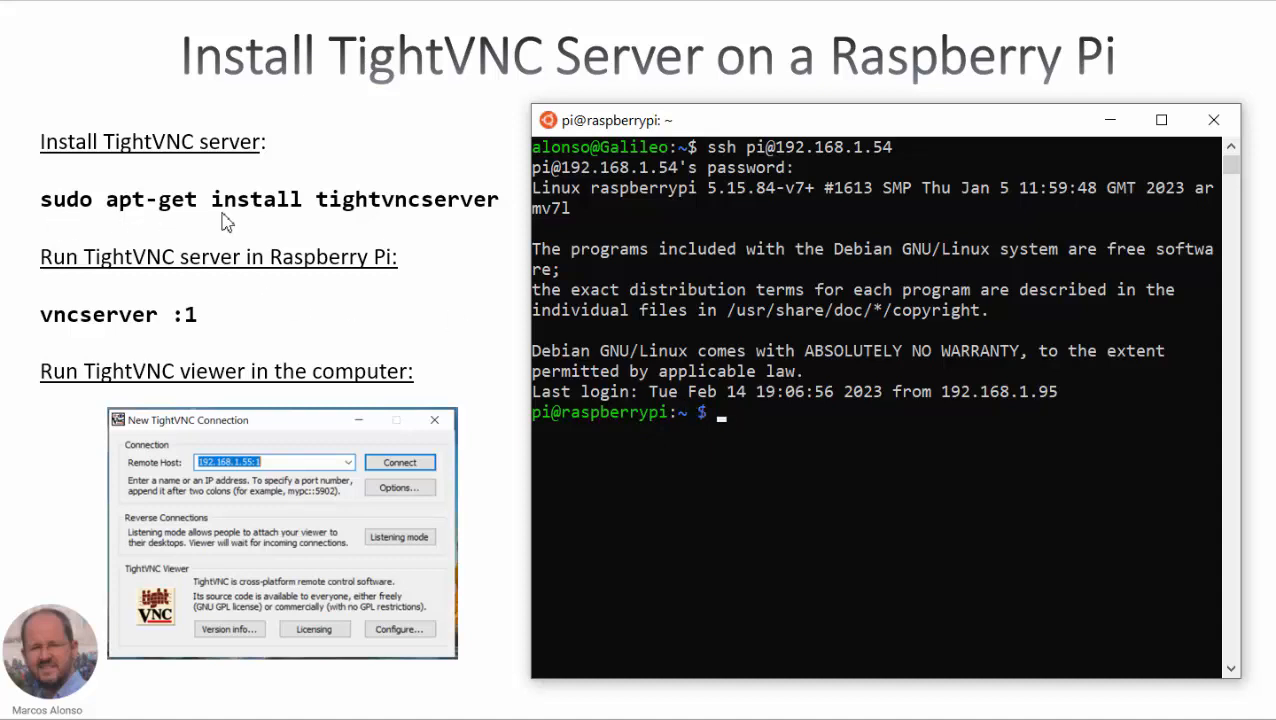
mouse_move(433, 226)
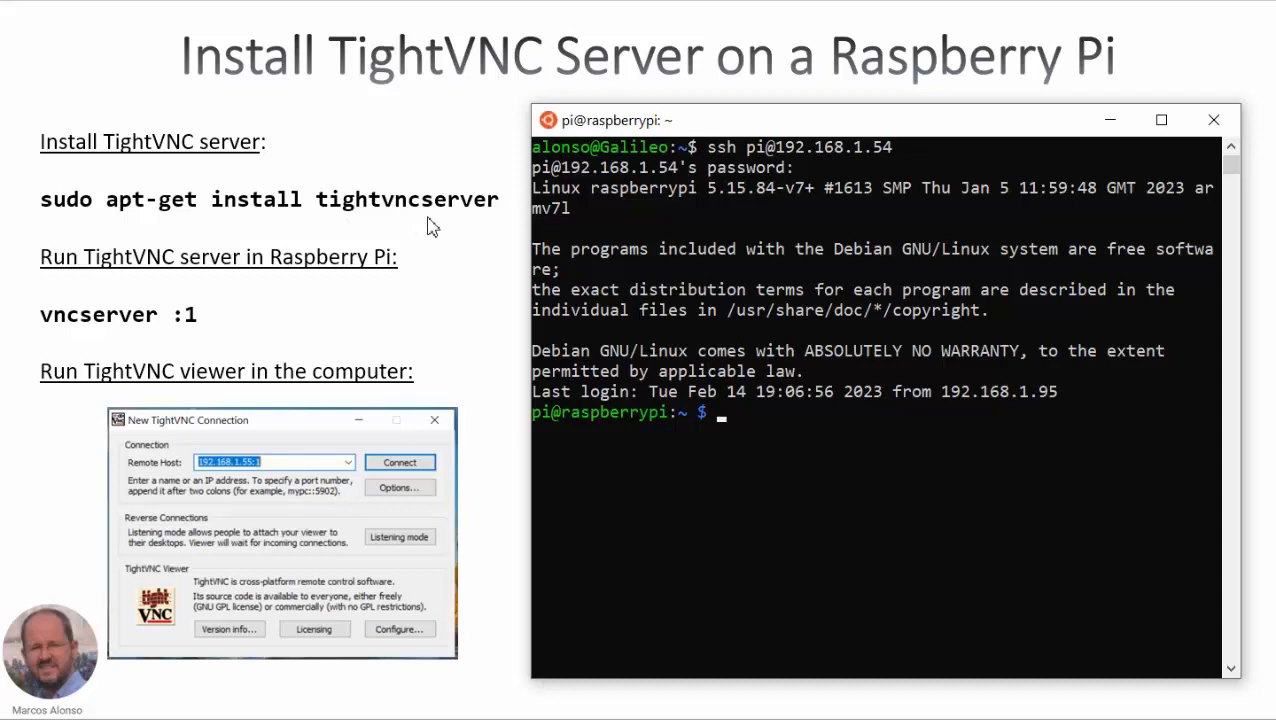
mouse_move(645, 358)
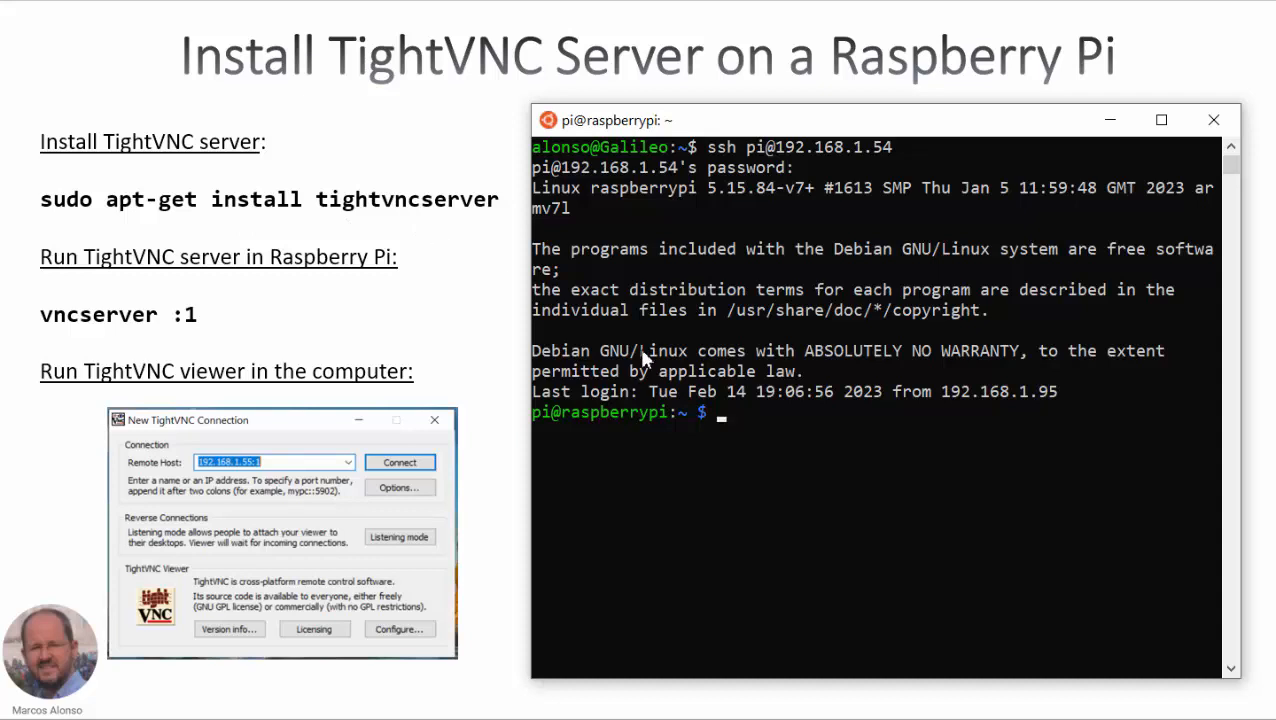
Run sudo apt-get install tightvncserver on the Pi
type("sudo")
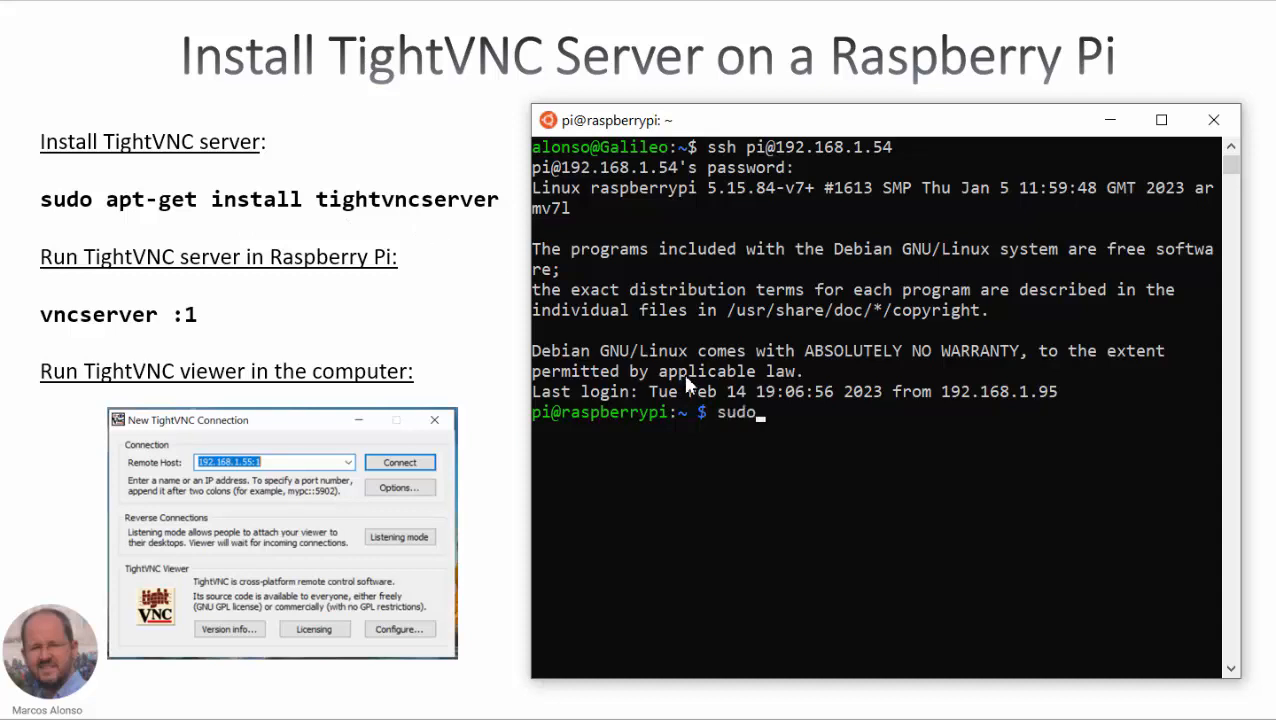
type("apt-get install")
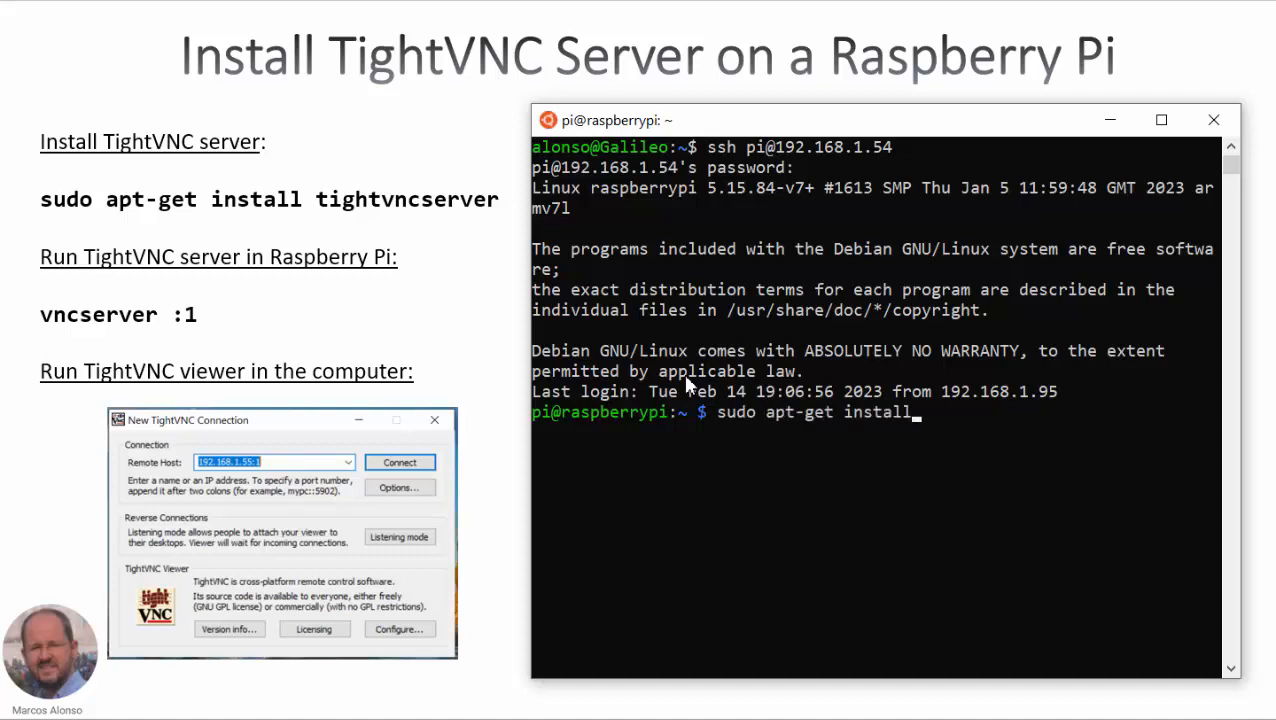
type("tightv")
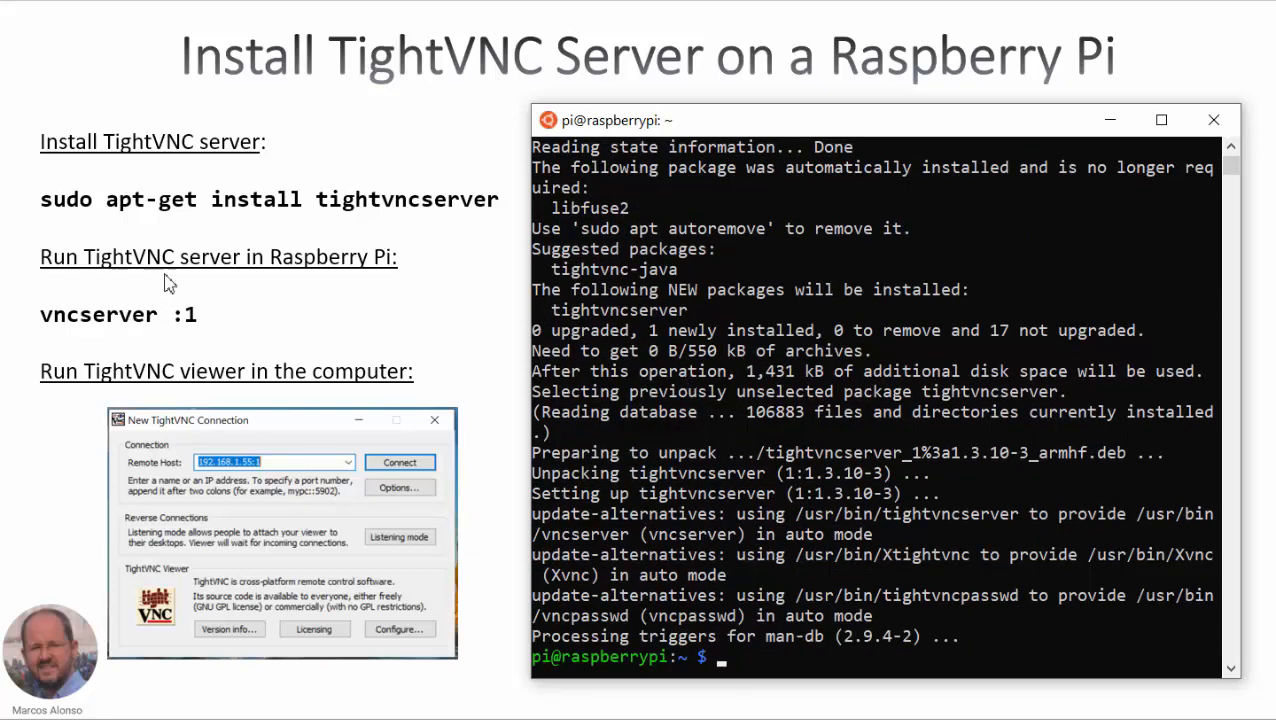
mouse_move(192, 328)
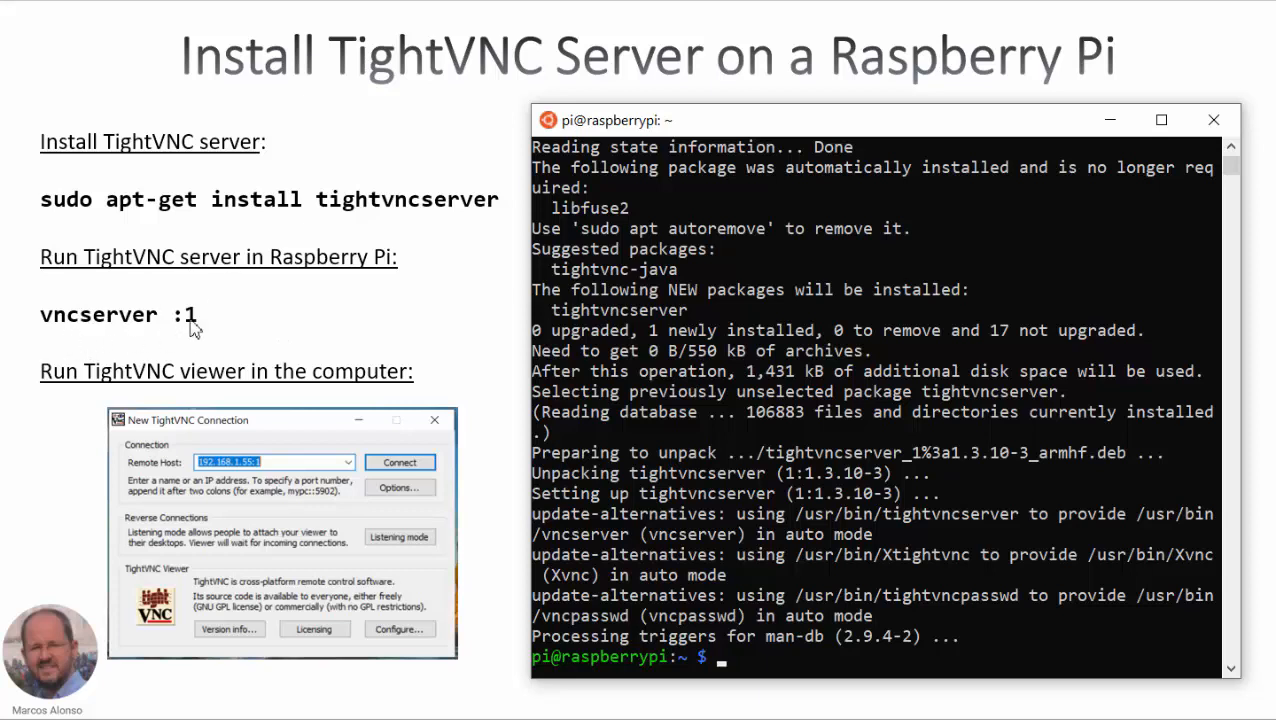
mouse_move(193, 332)
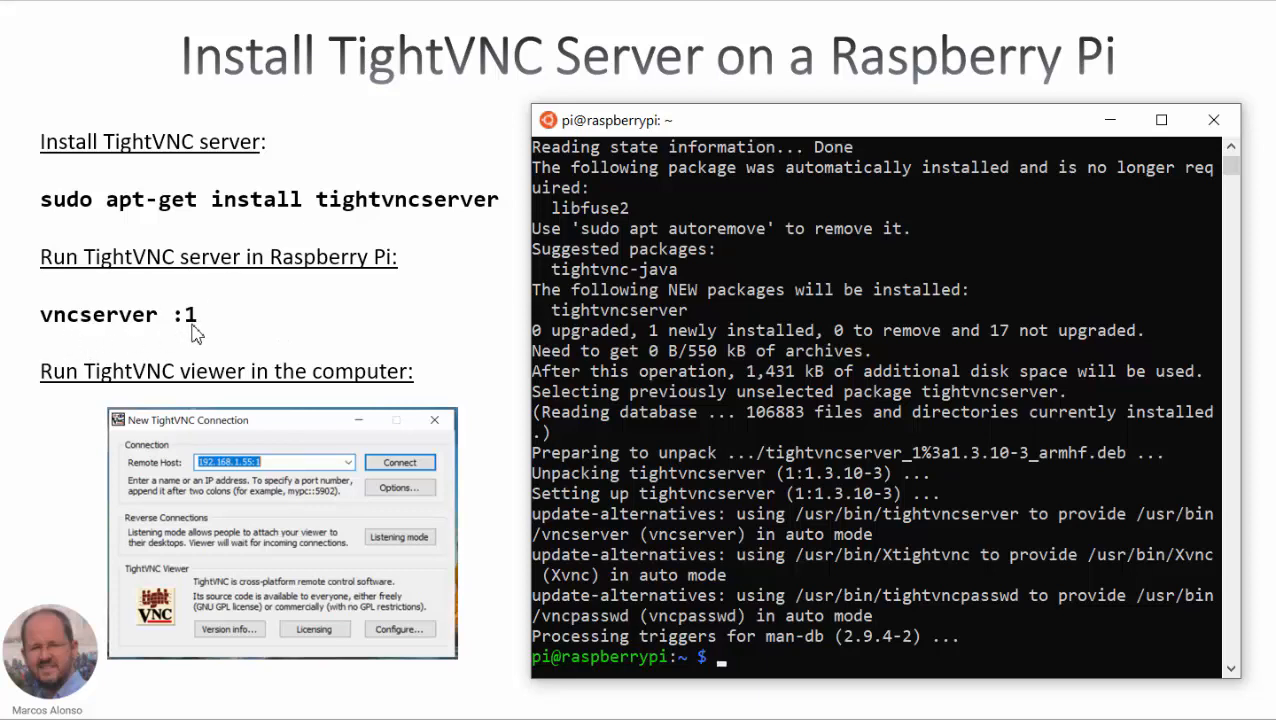
Run vncserver :1 on the Pi
type("vncserver")
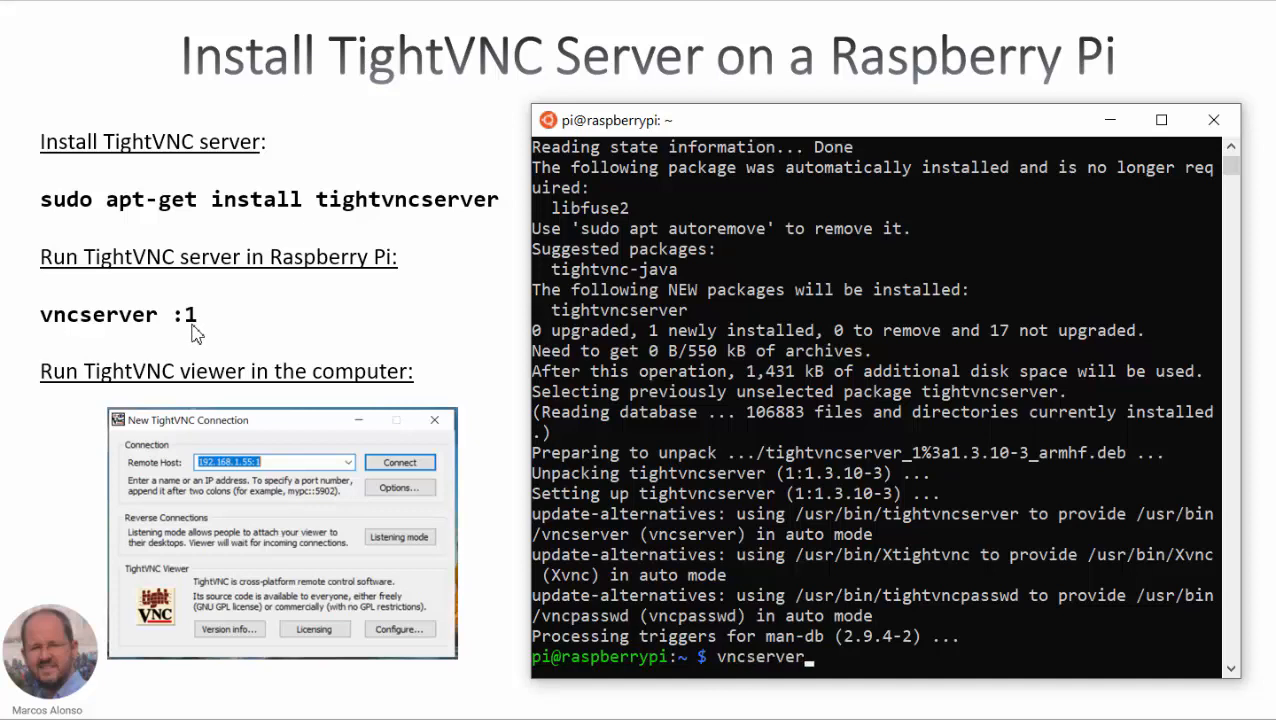
type(":")
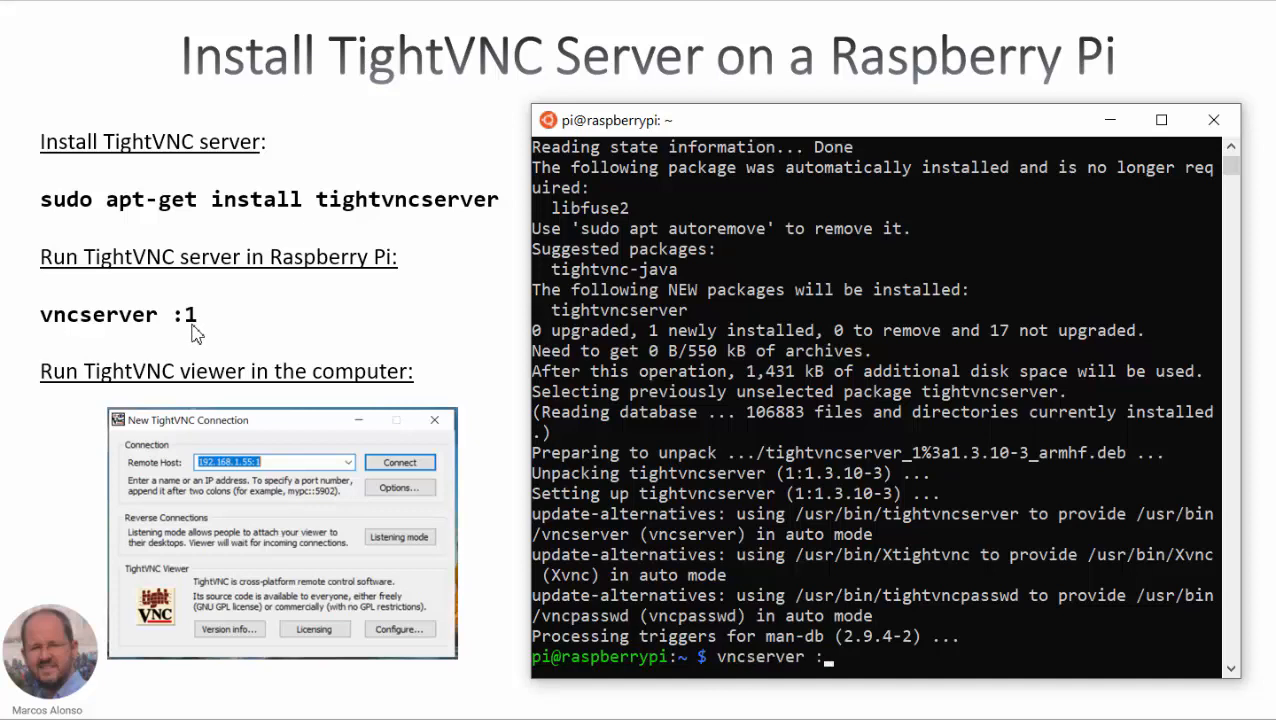
type("1")
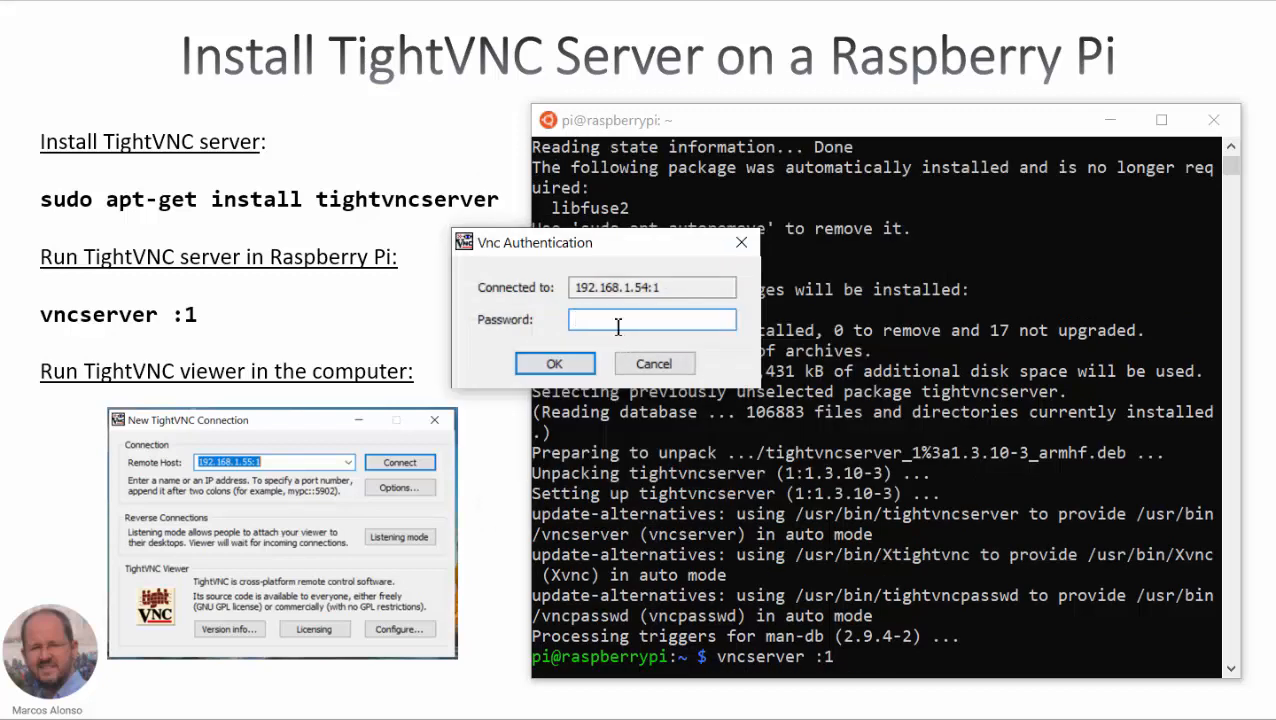
Enter the VNC password for 192.168.1.54:1 in the authentication dialog
type("••")
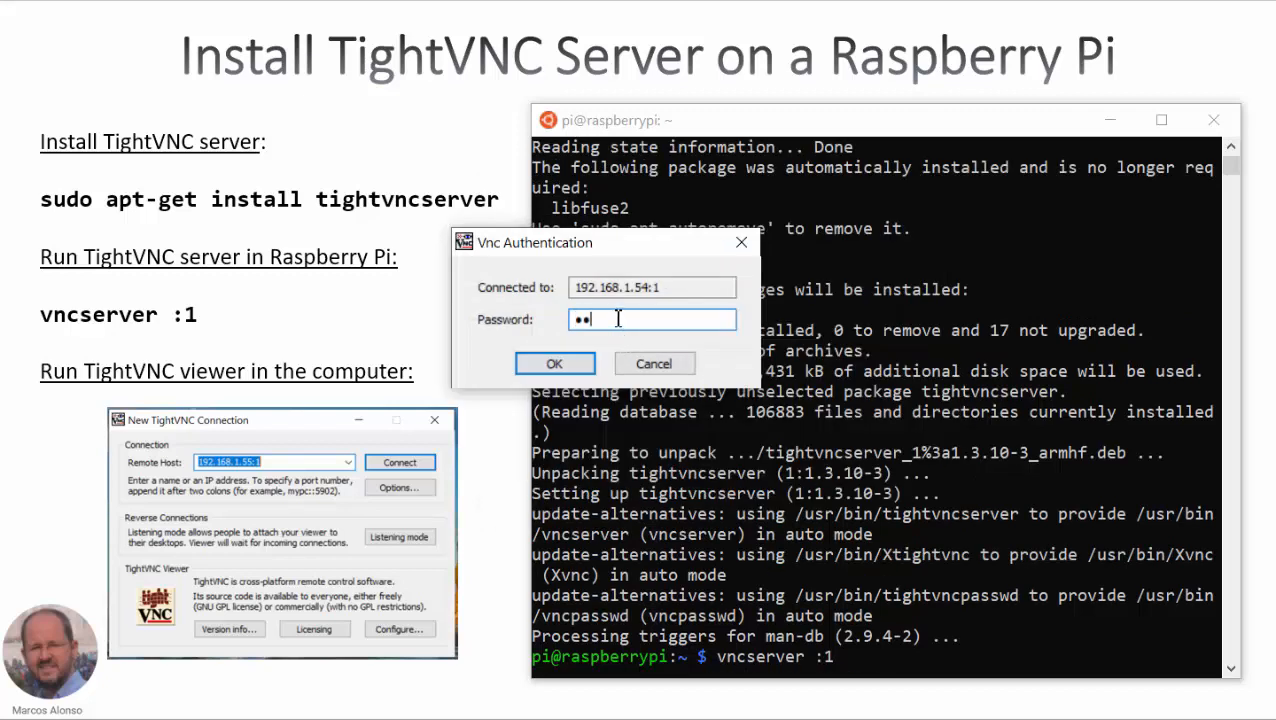
Confirm the VNC password and open the pi folder in the file manager
left_click(554, 363)
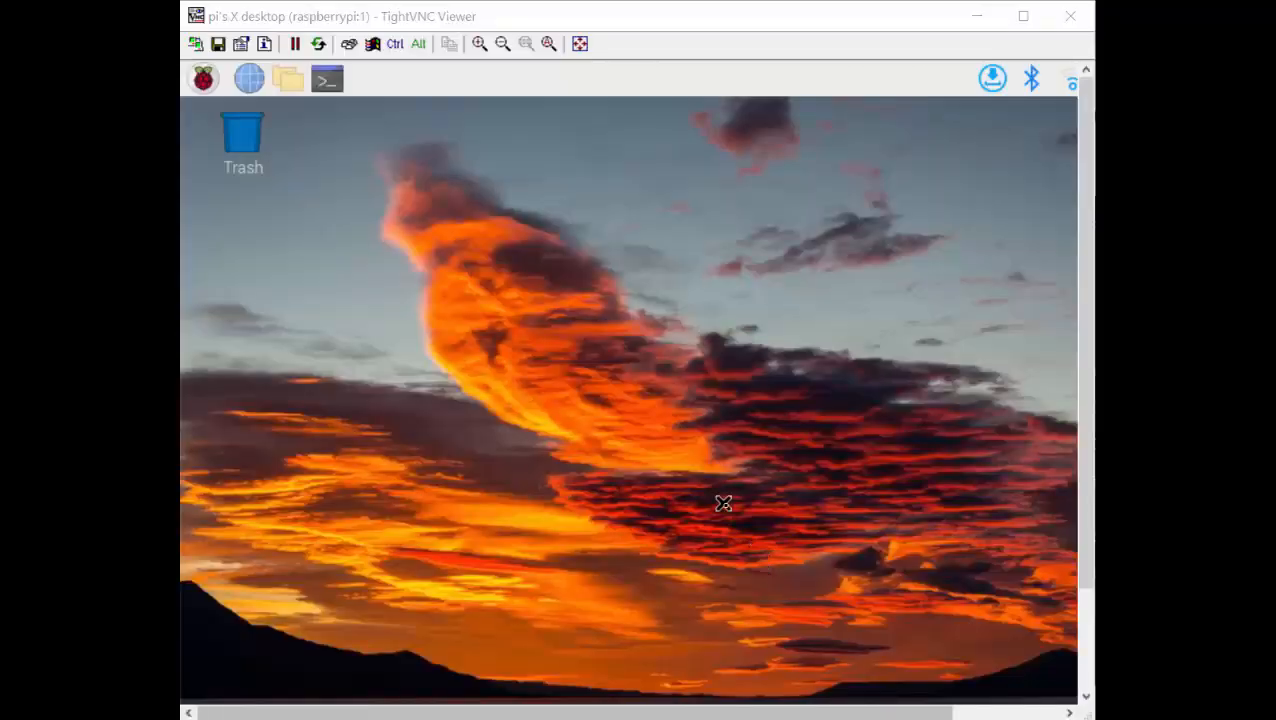
mouse_move(533, 236)
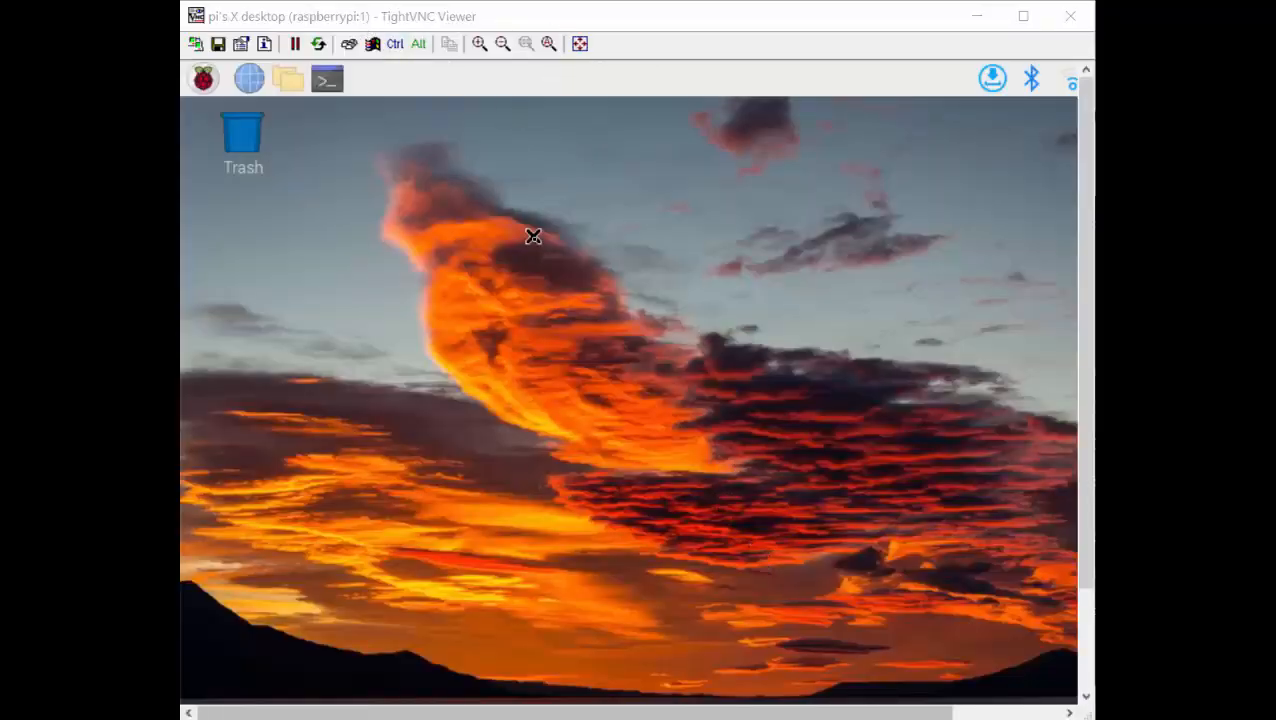
mouse_move(526, 238)
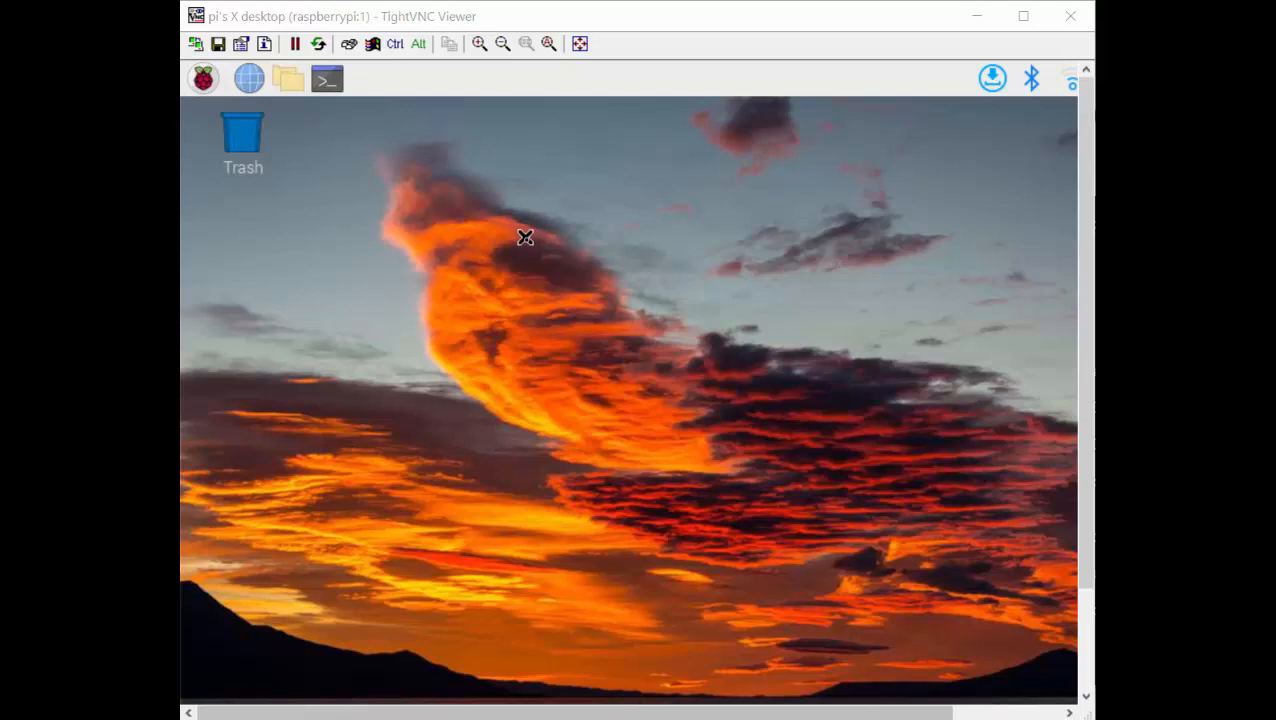
left_click(202, 79)
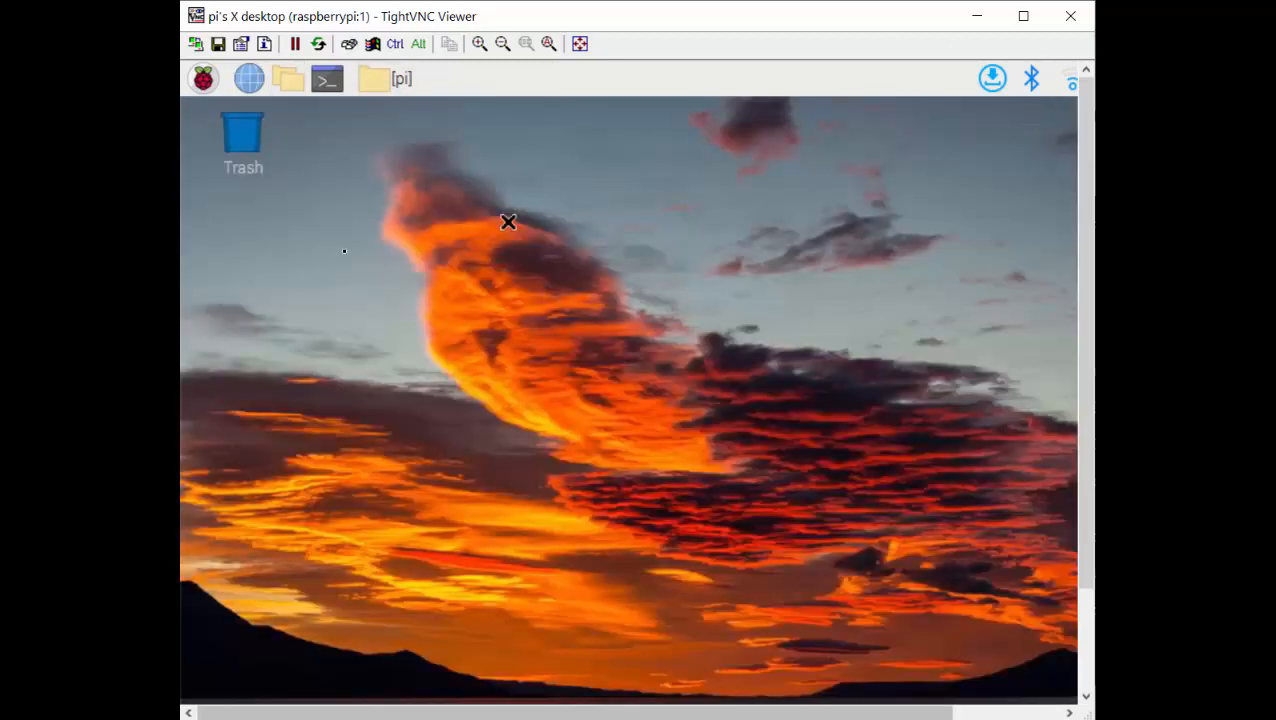
mouse_move(327, 278)
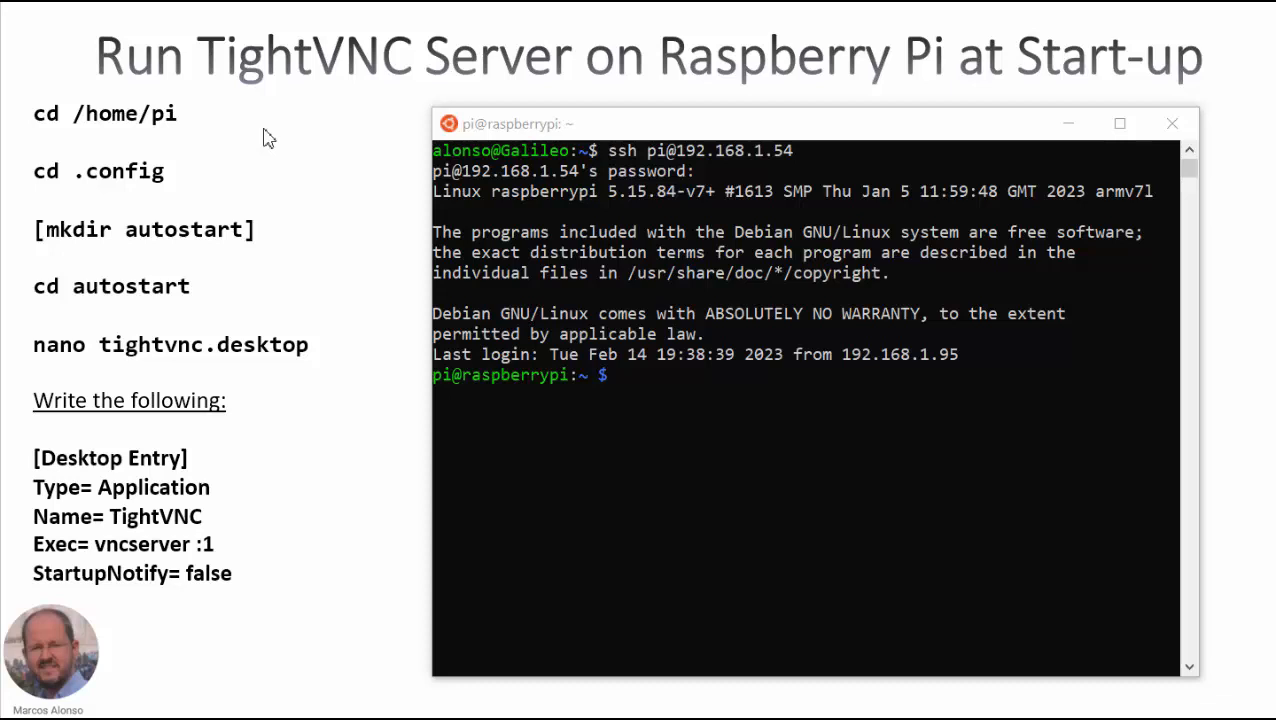
mouse_move(192, 141)
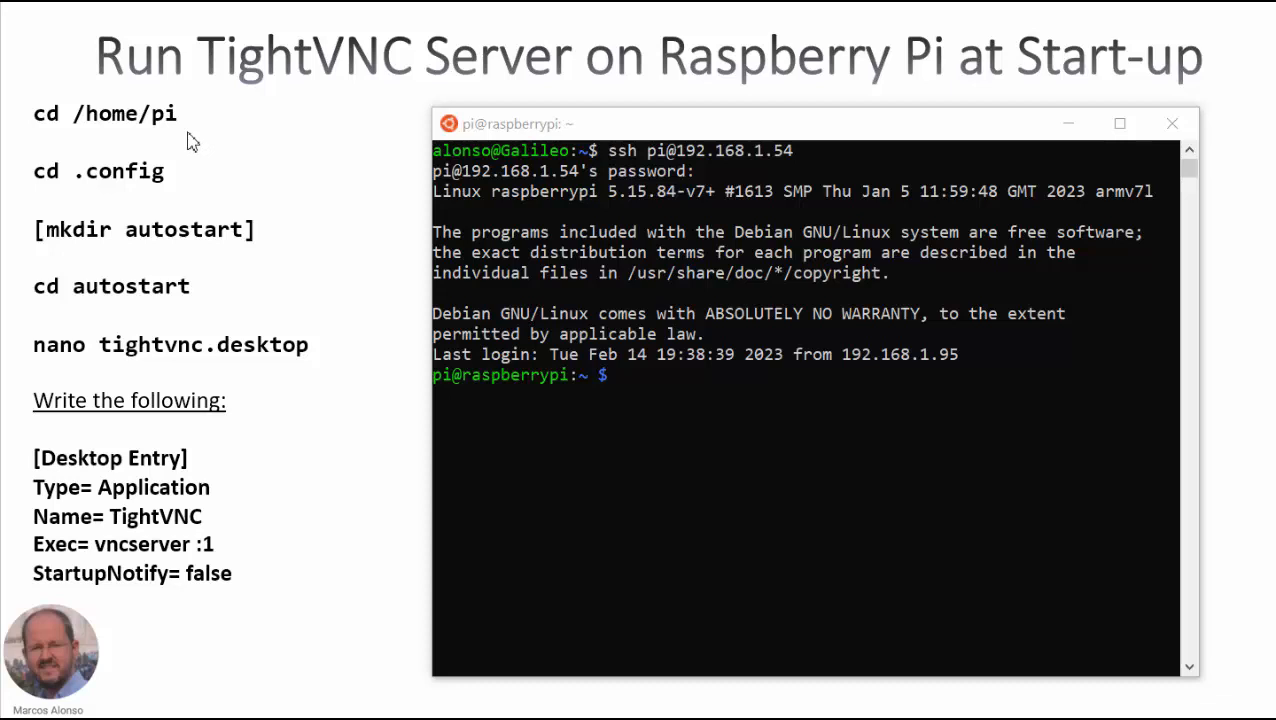
mouse_move(180, 138)
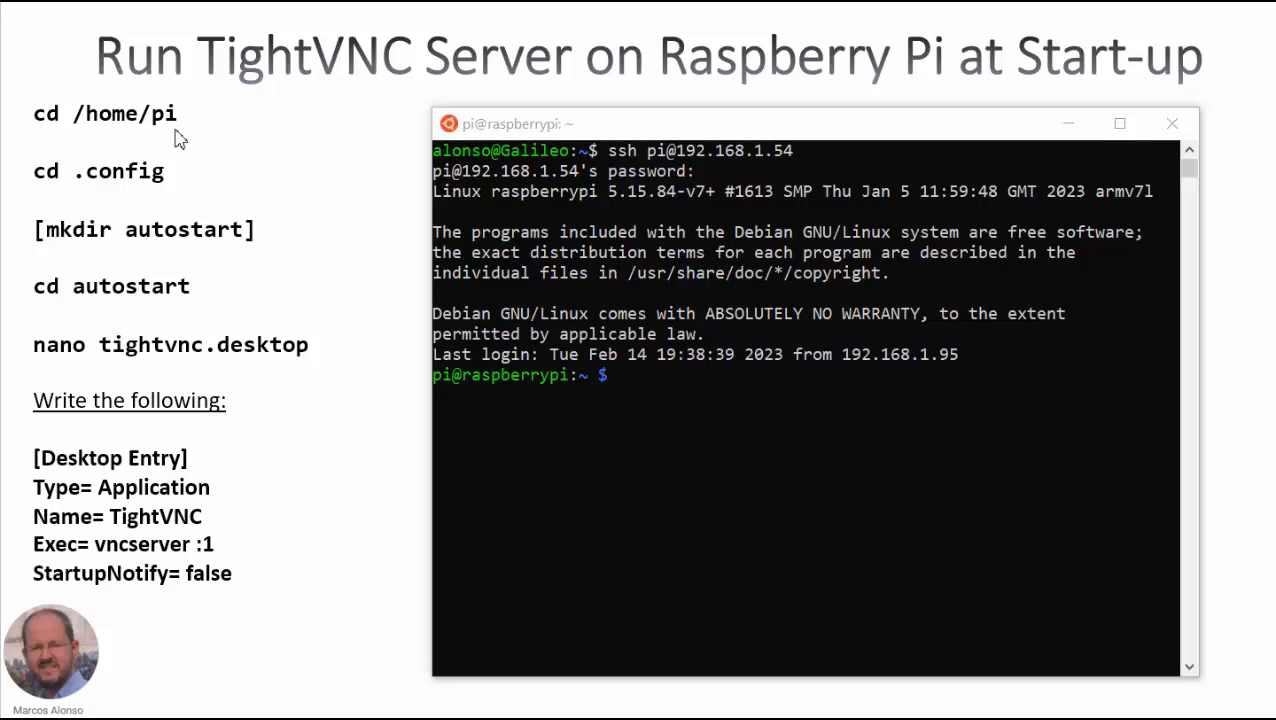
mouse_move(172, 189)
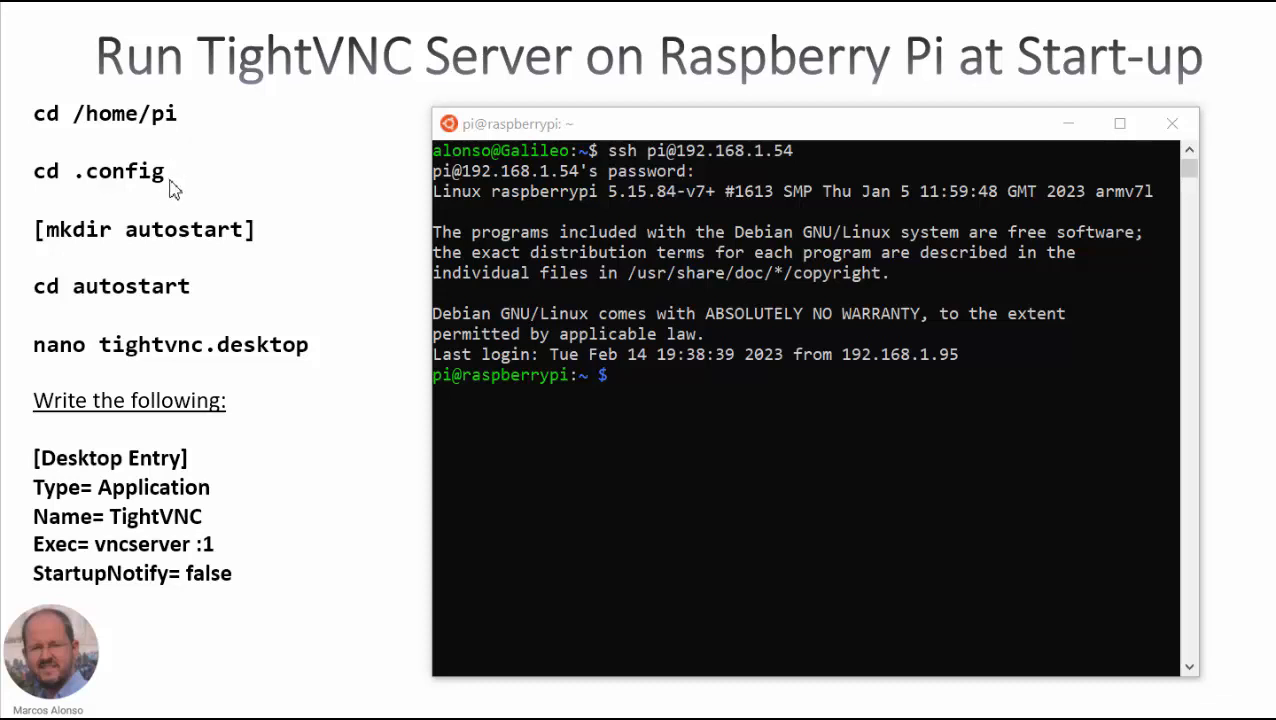
mouse_move(135, 200)
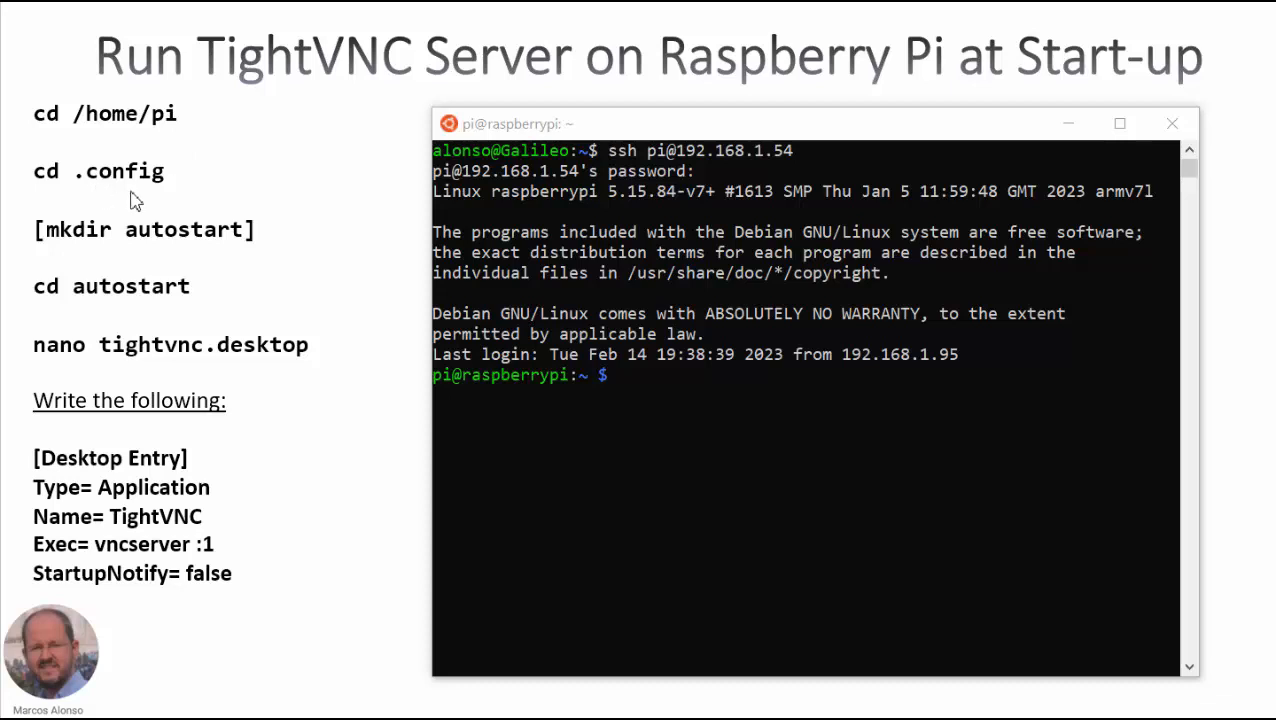
mouse_move(133, 250)
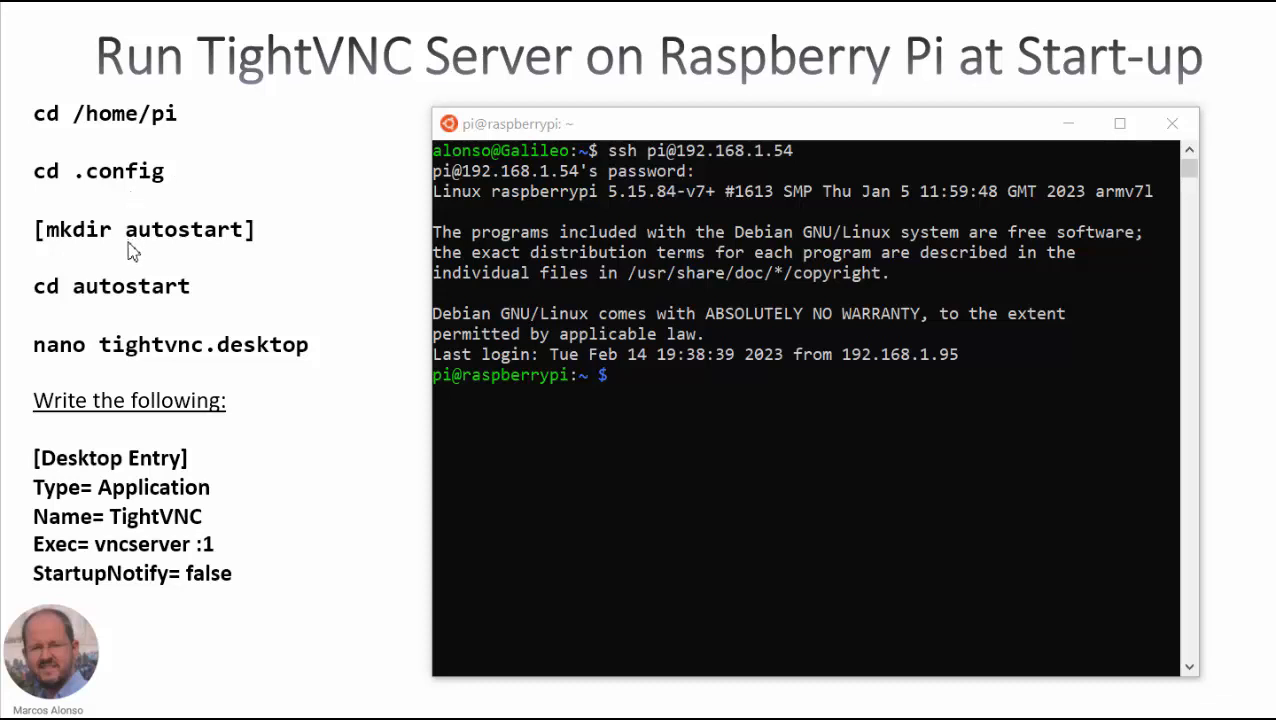
mouse_move(220, 248)
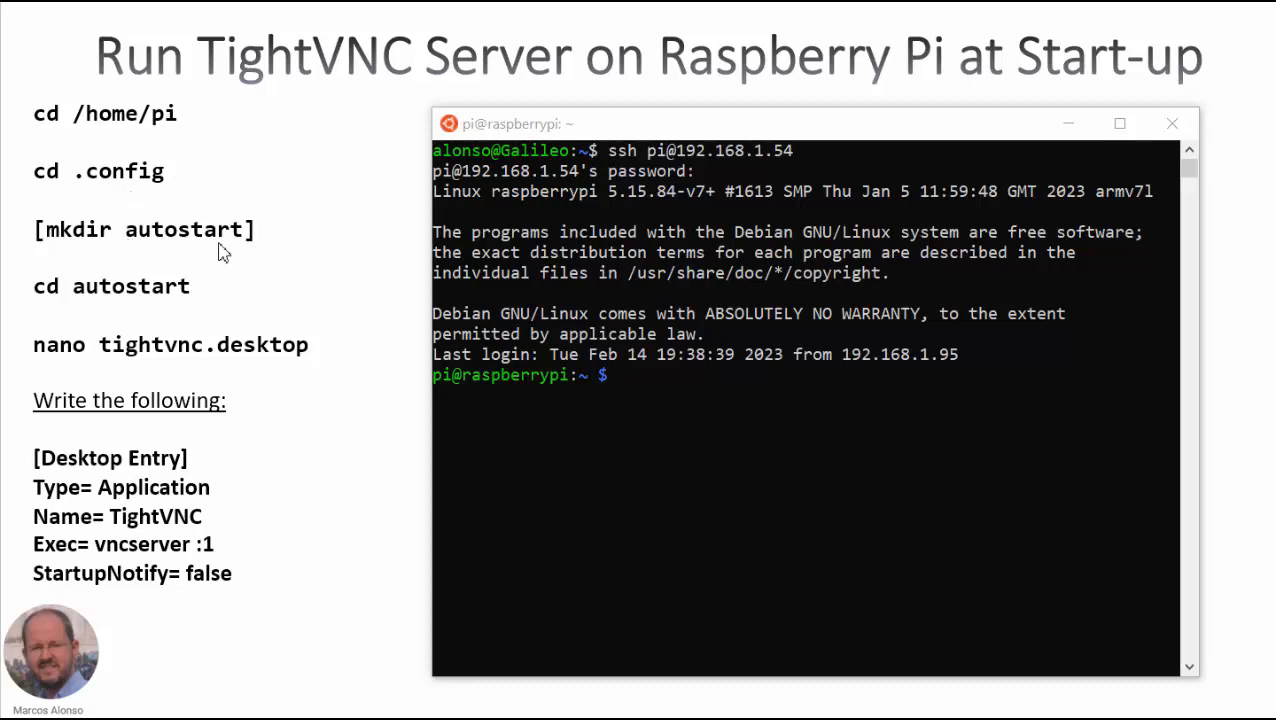
mouse_move(107, 250)
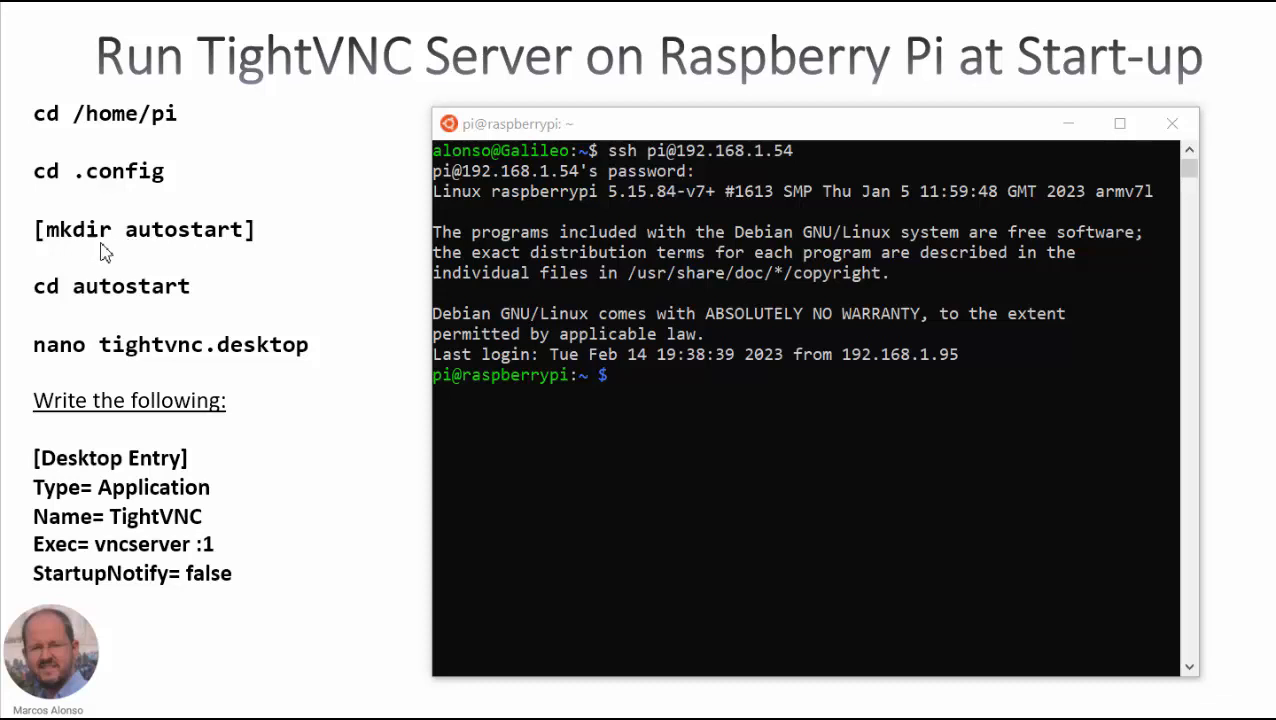
mouse_move(88, 253)
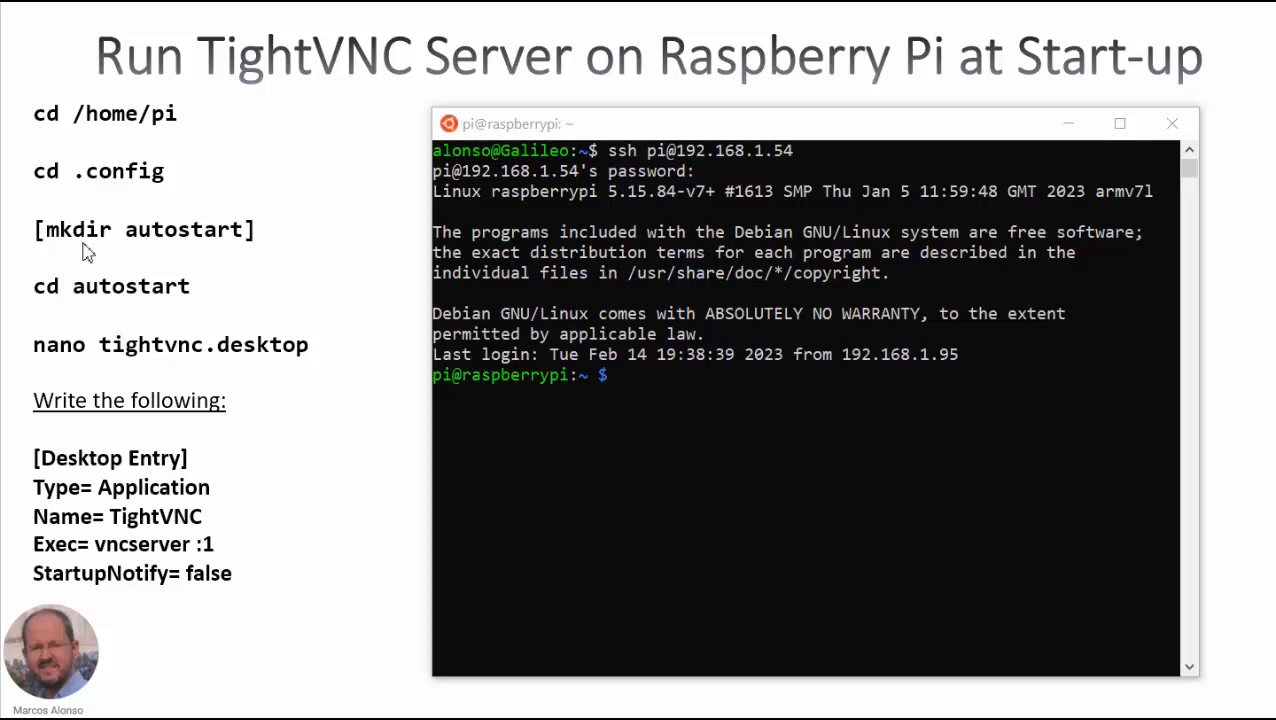
mouse_move(220, 256)
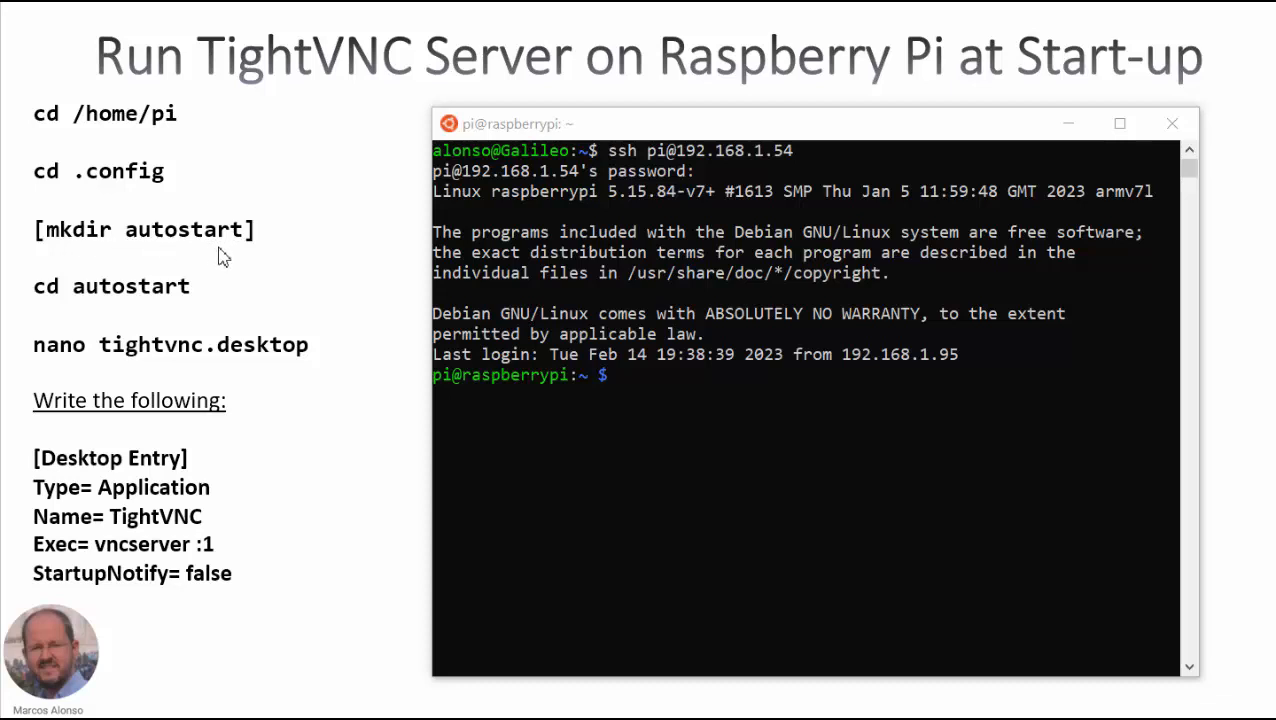
mouse_move(178, 307)
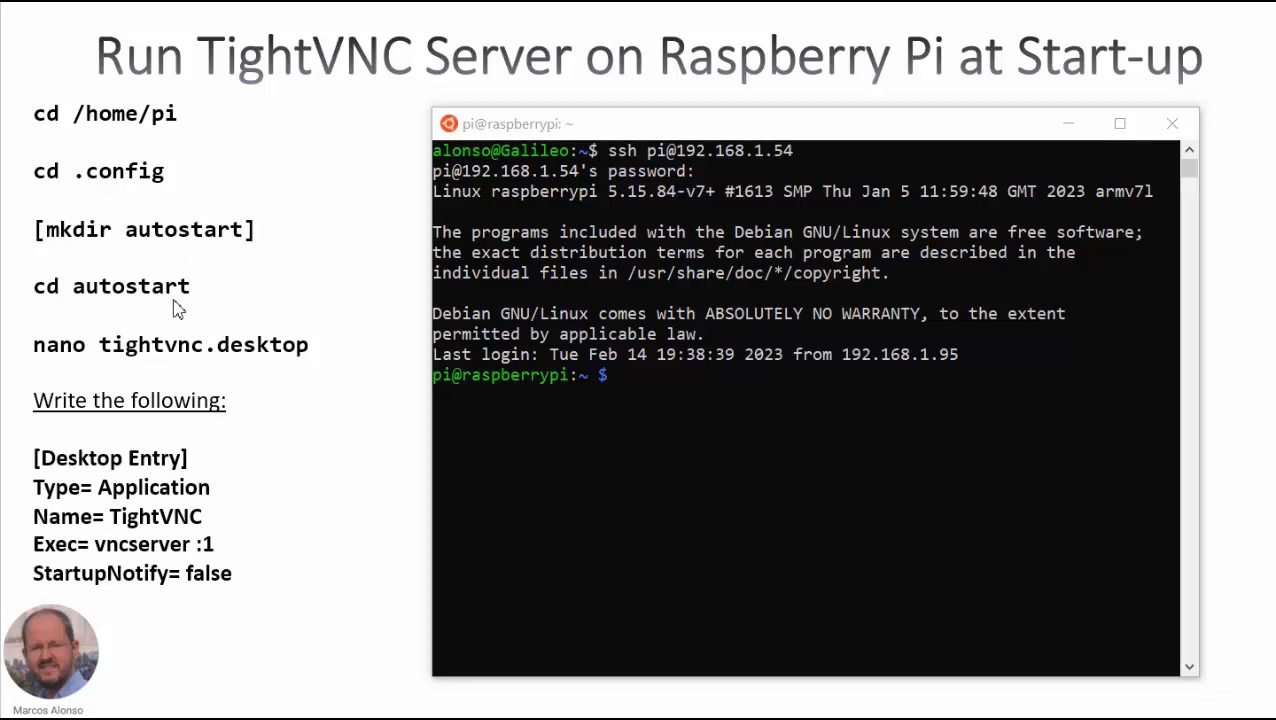
mouse_move(168, 368)
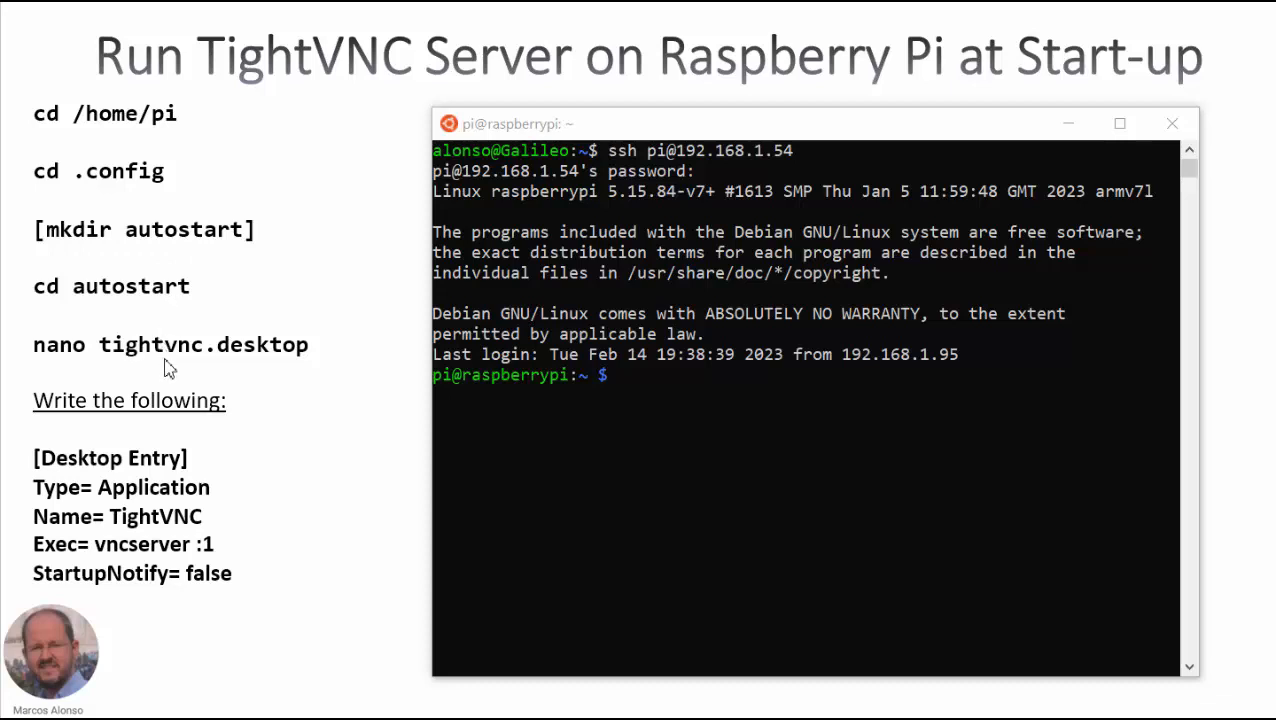
mouse_move(248, 369)
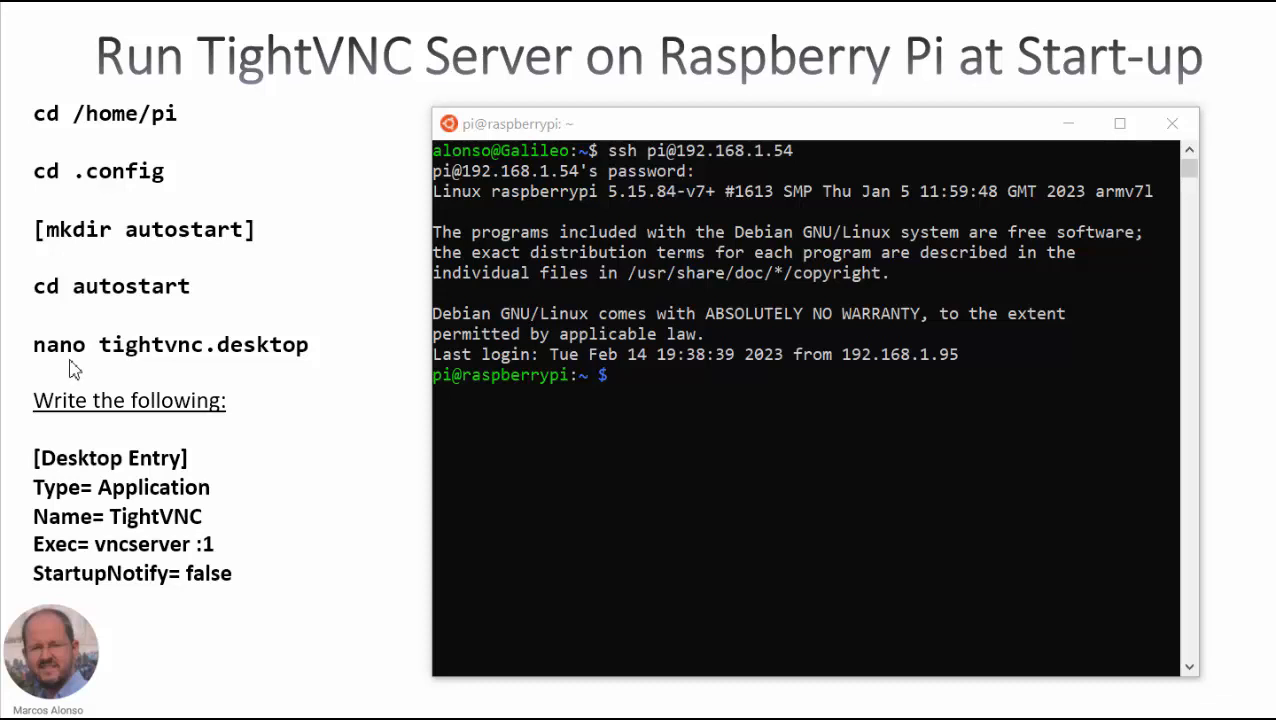
mouse_move(155, 375)
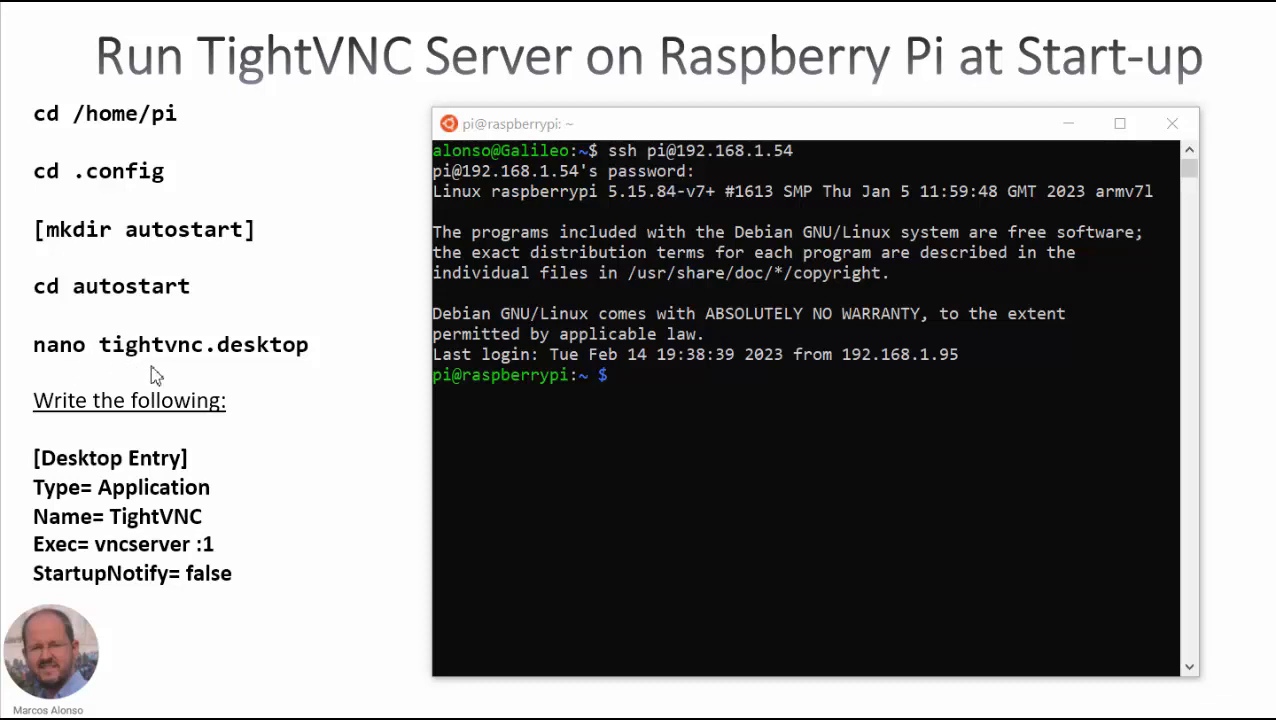
mouse_move(213, 470)
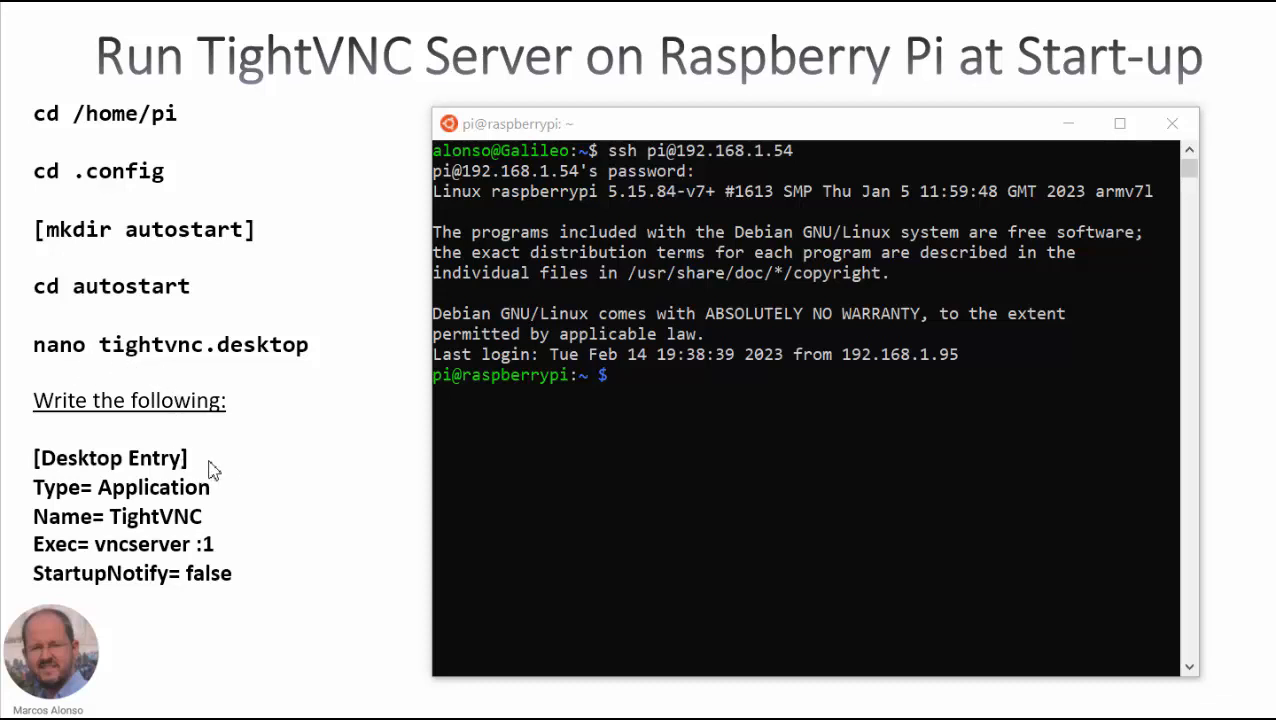
mouse_move(238, 596)
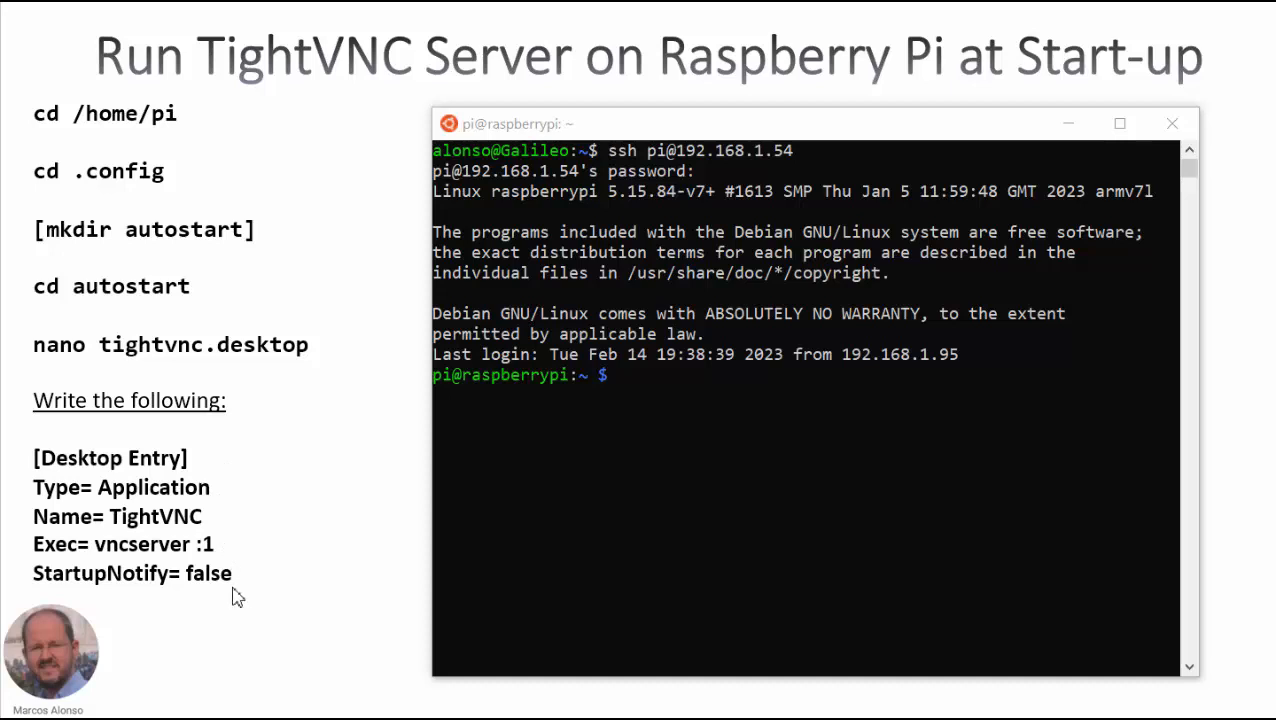
mouse_move(91, 562)
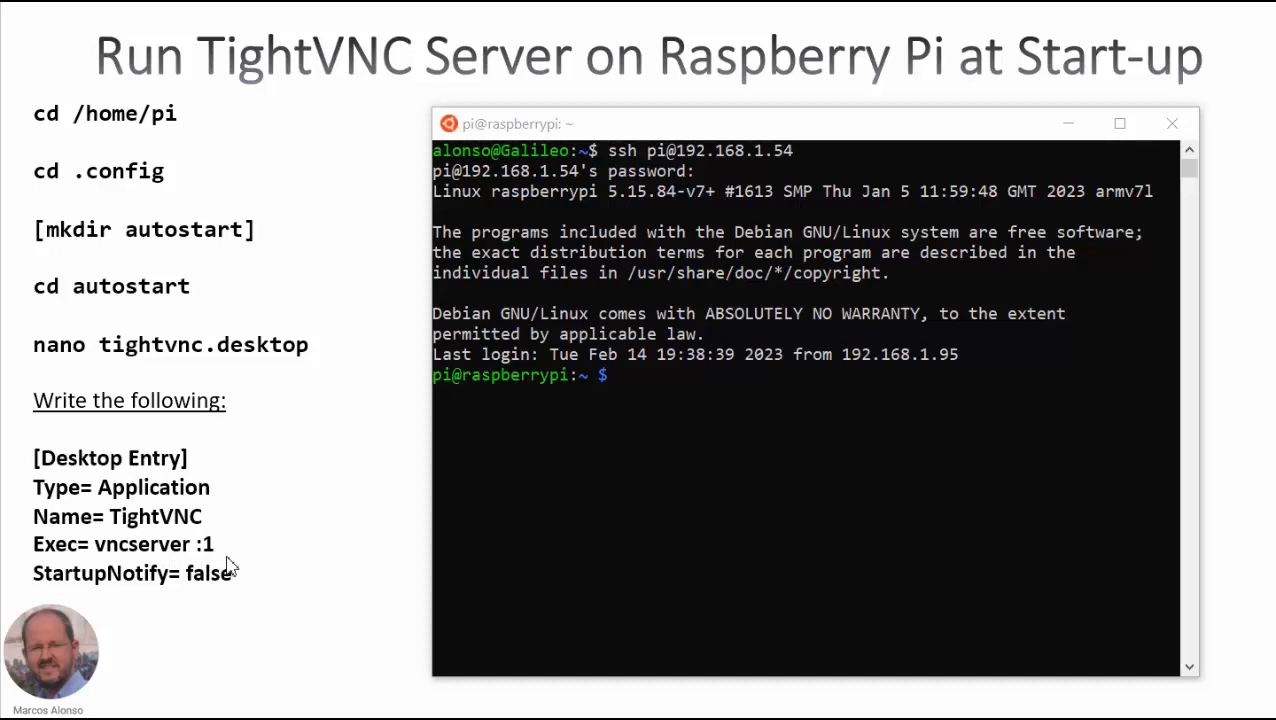
mouse_move(782, 112)
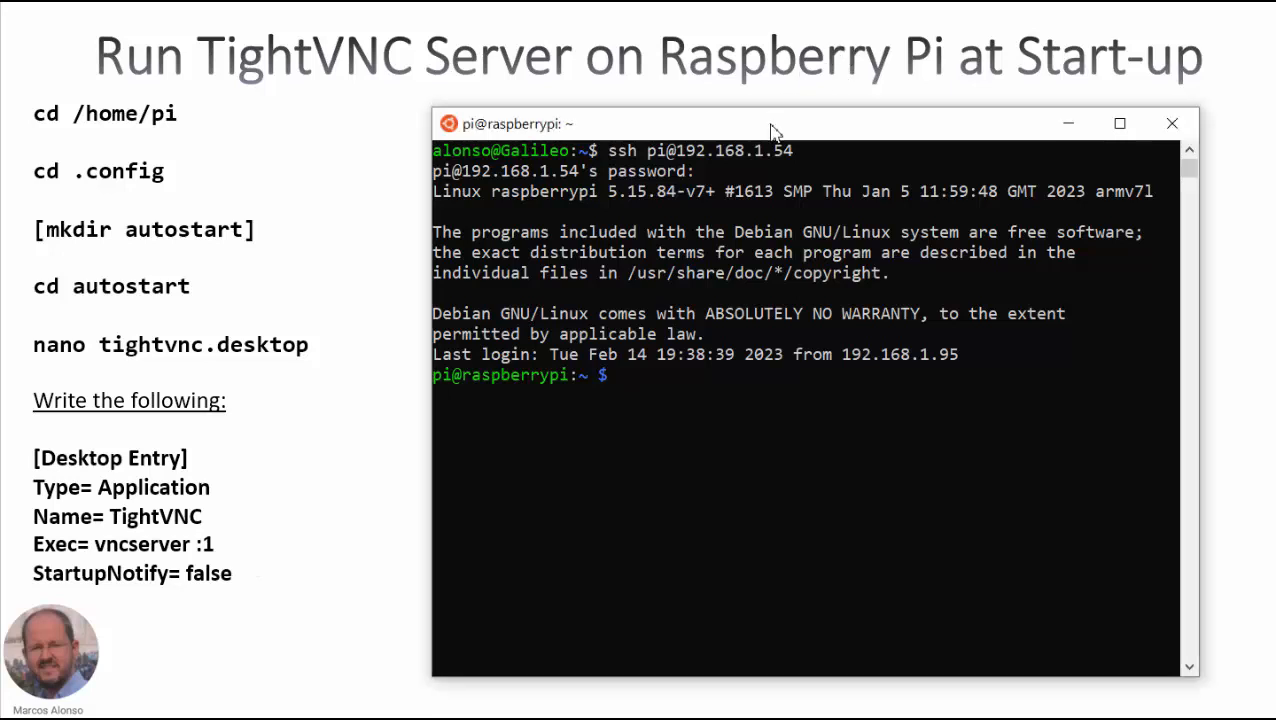
Change to /home/pi, then into its .config folder
type("cd /")
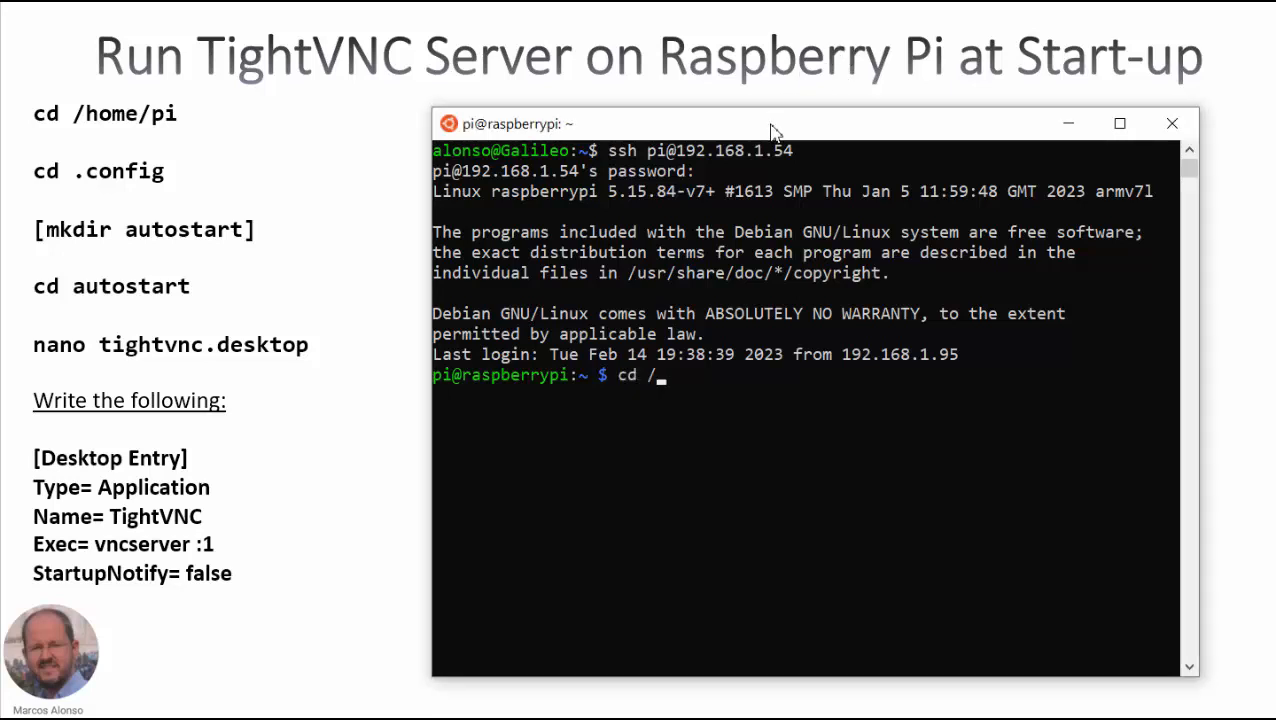
type("home")
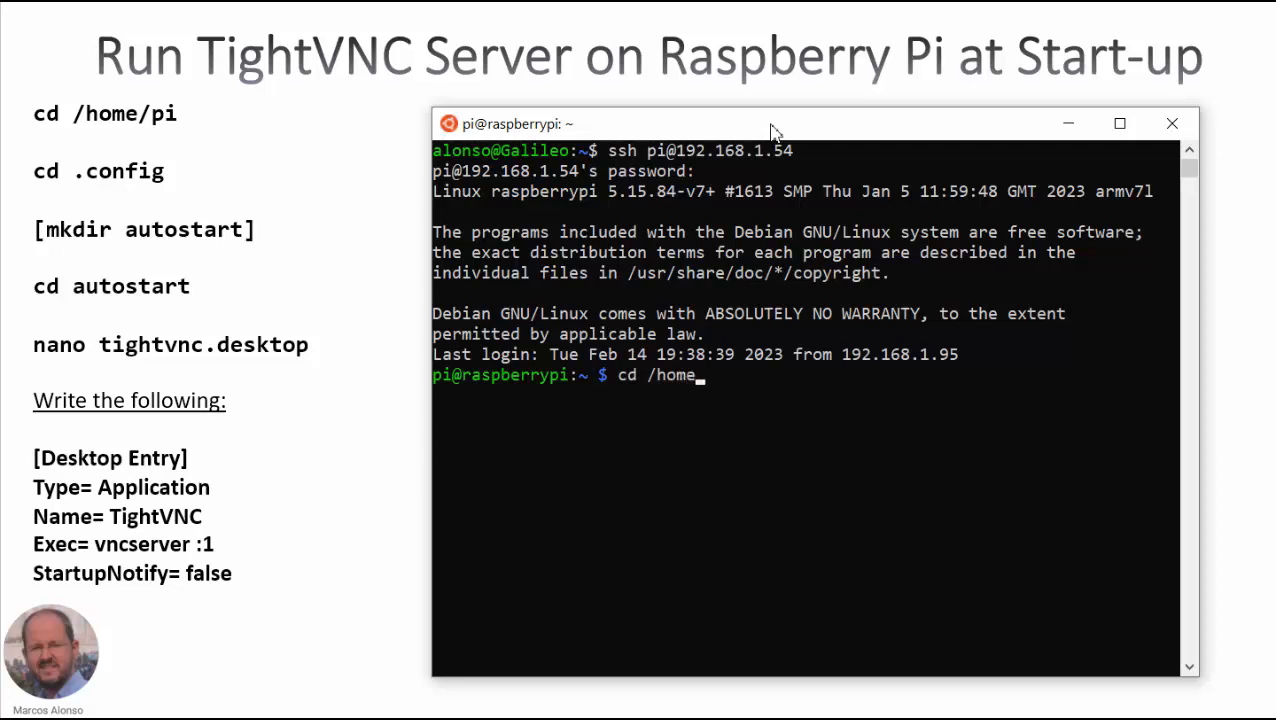
key("Return")
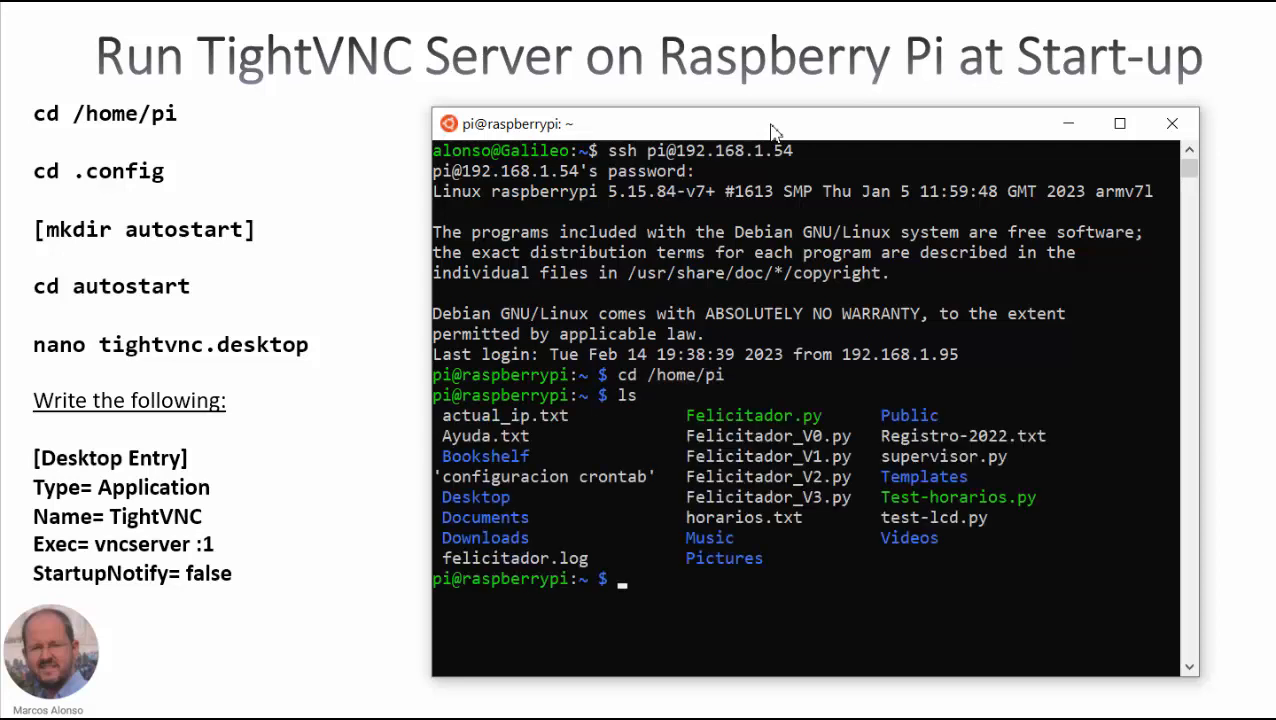
type("cd")
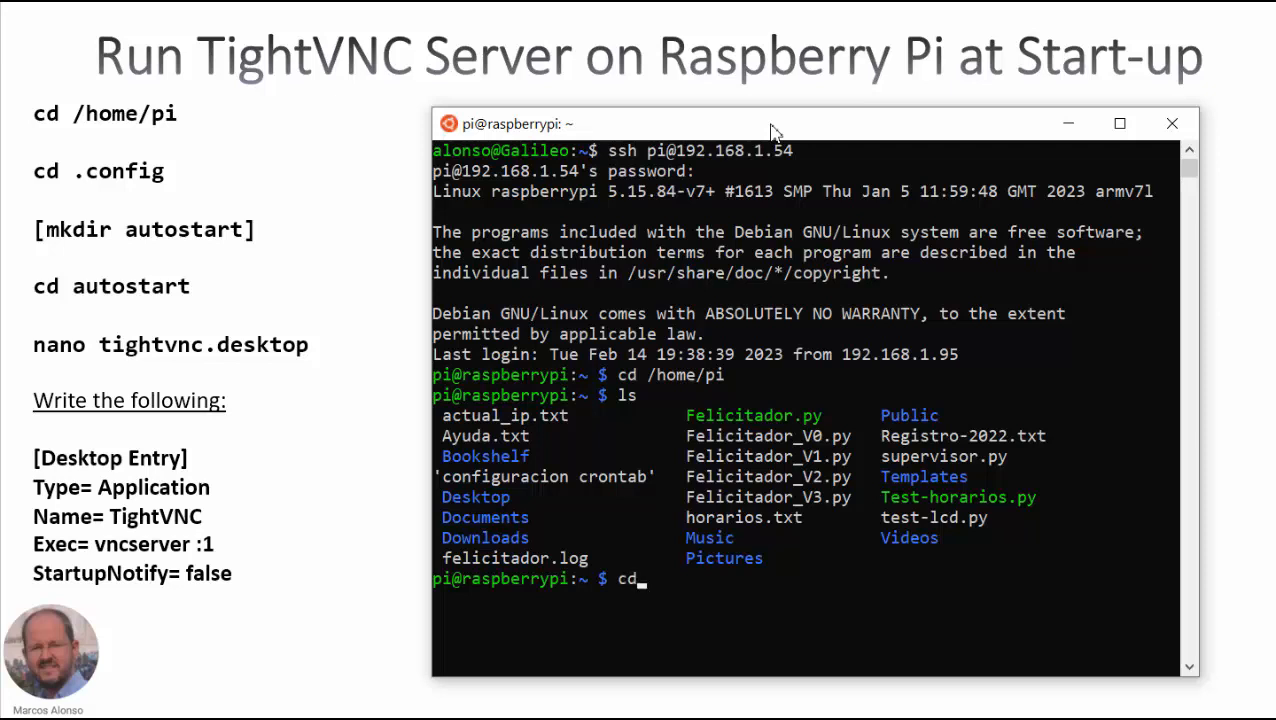
type(".conf")
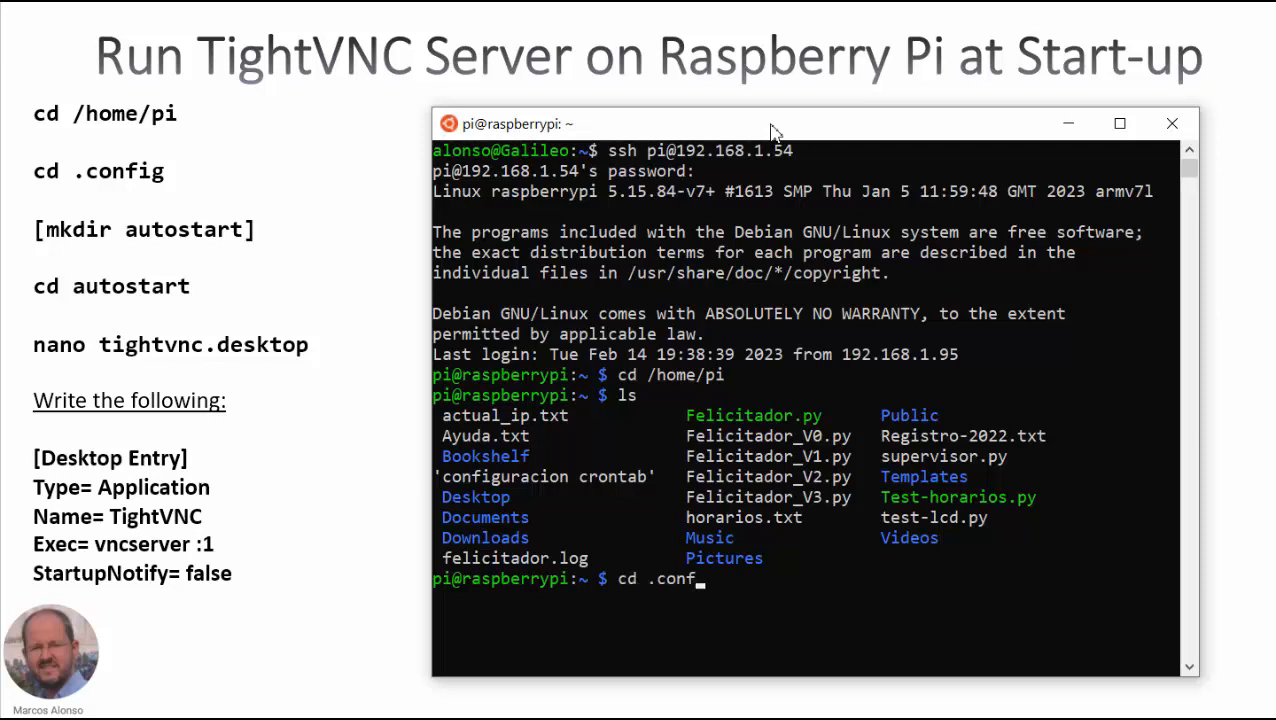
key("Return")
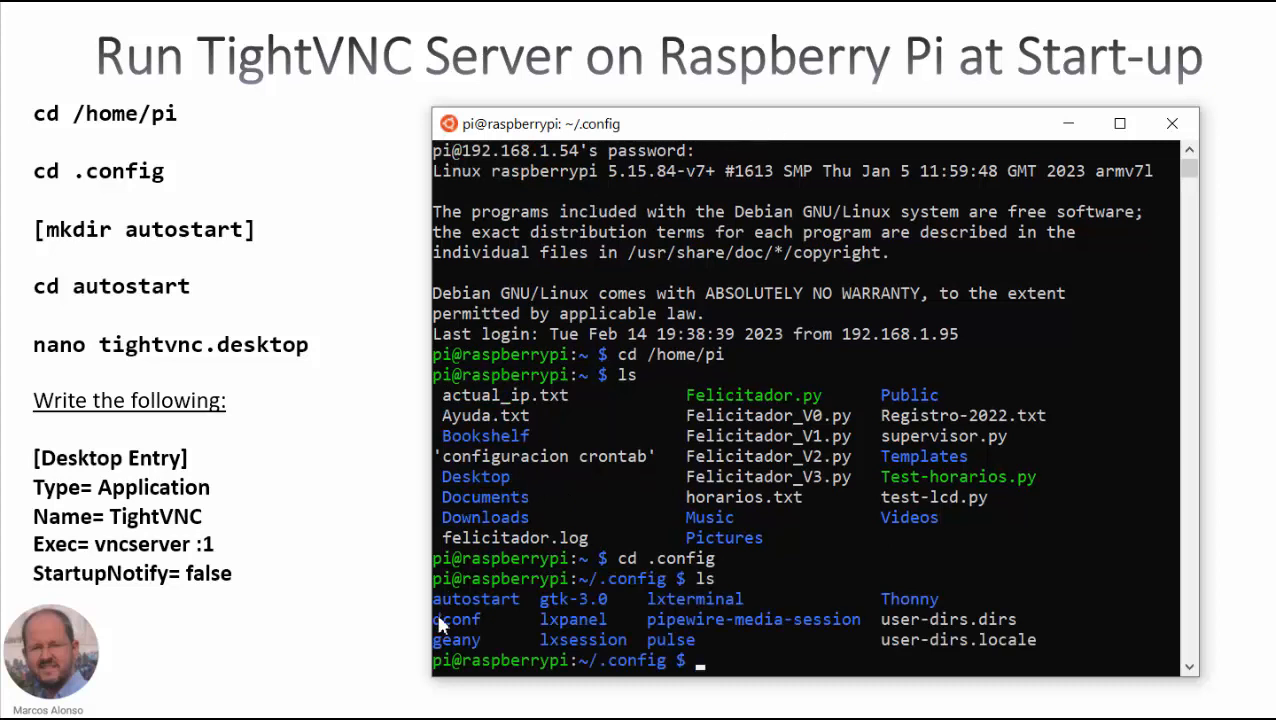
Enter ~/.config/autostart and list LXinput-setup.desktop and tightvnc.desktop
type("cd")
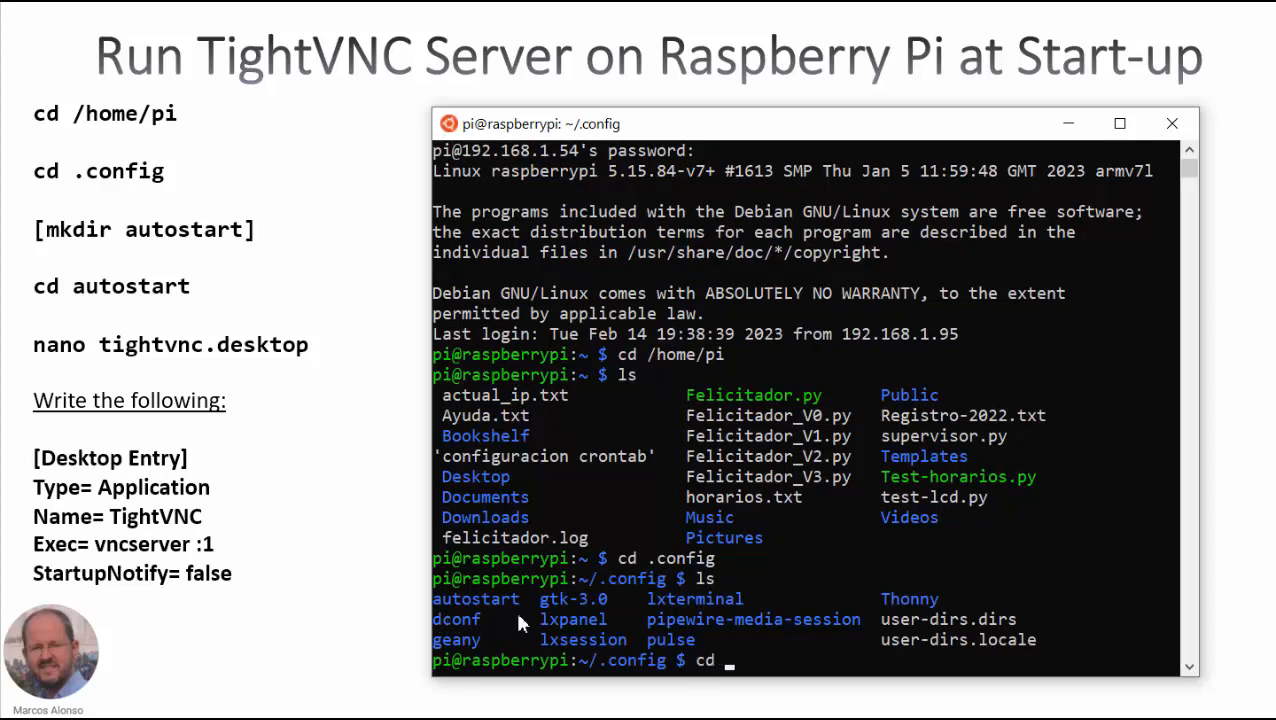
type("autost")
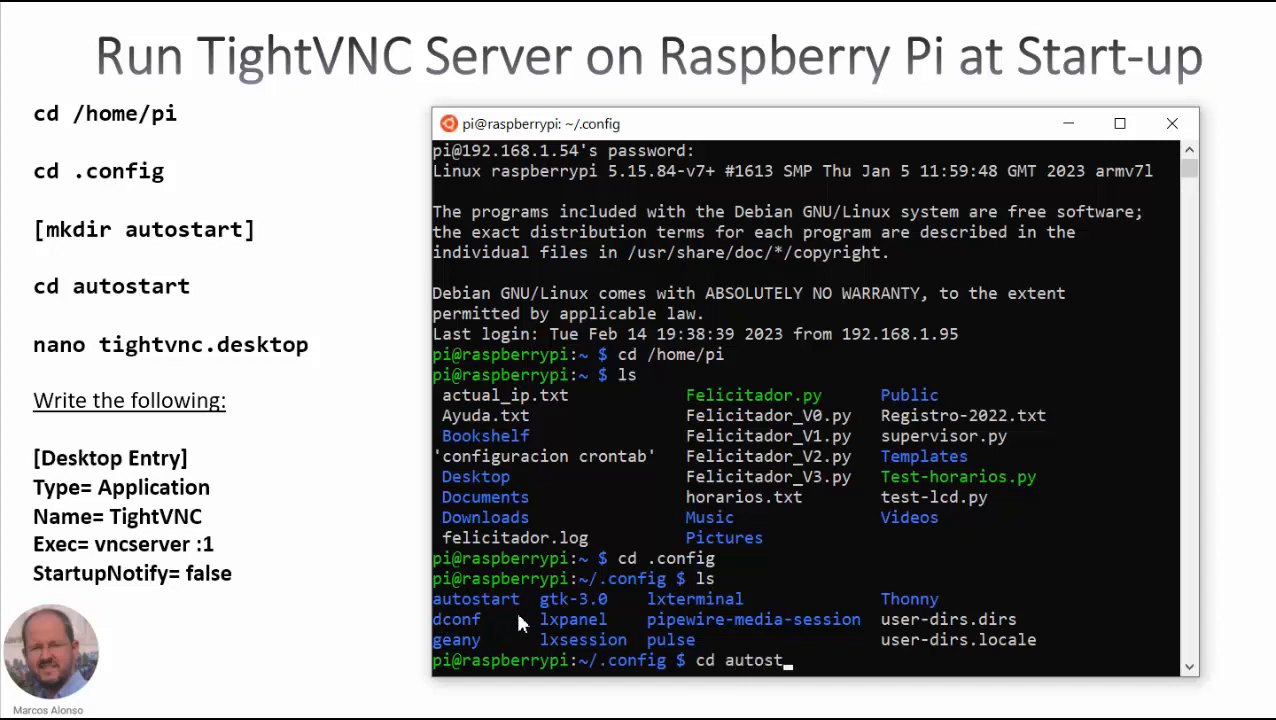
key("Return")
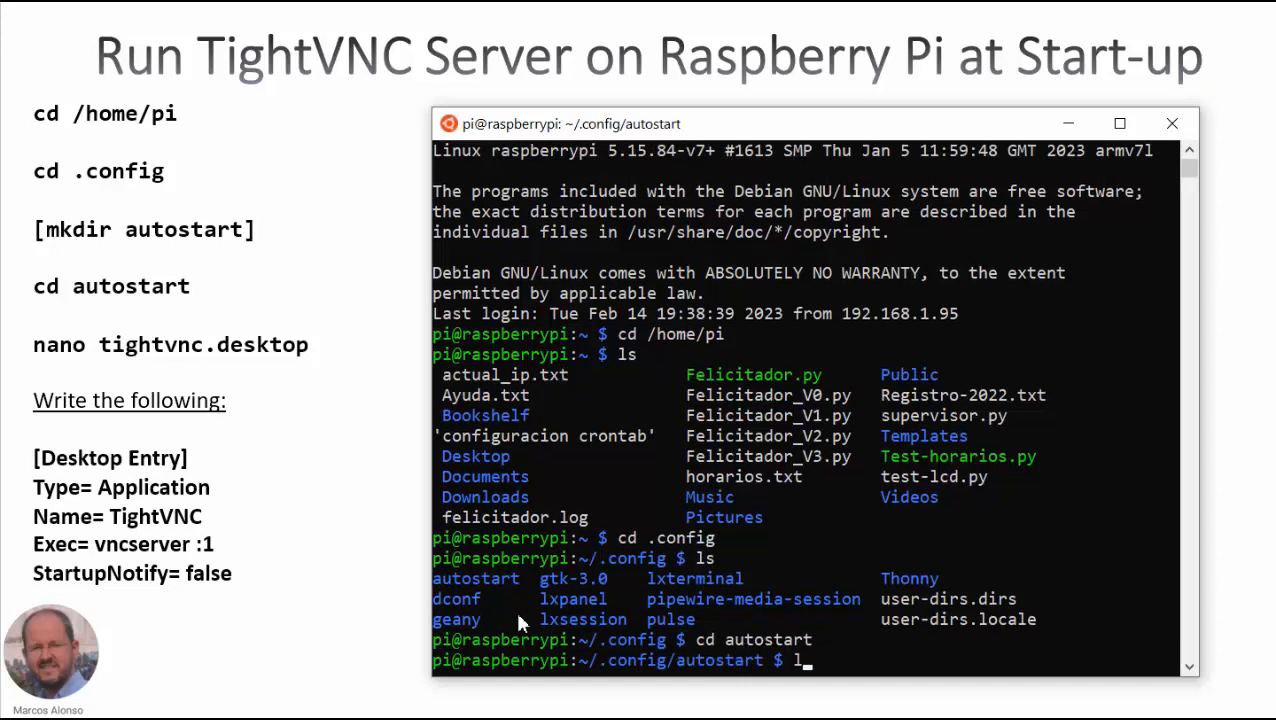
key("Return")
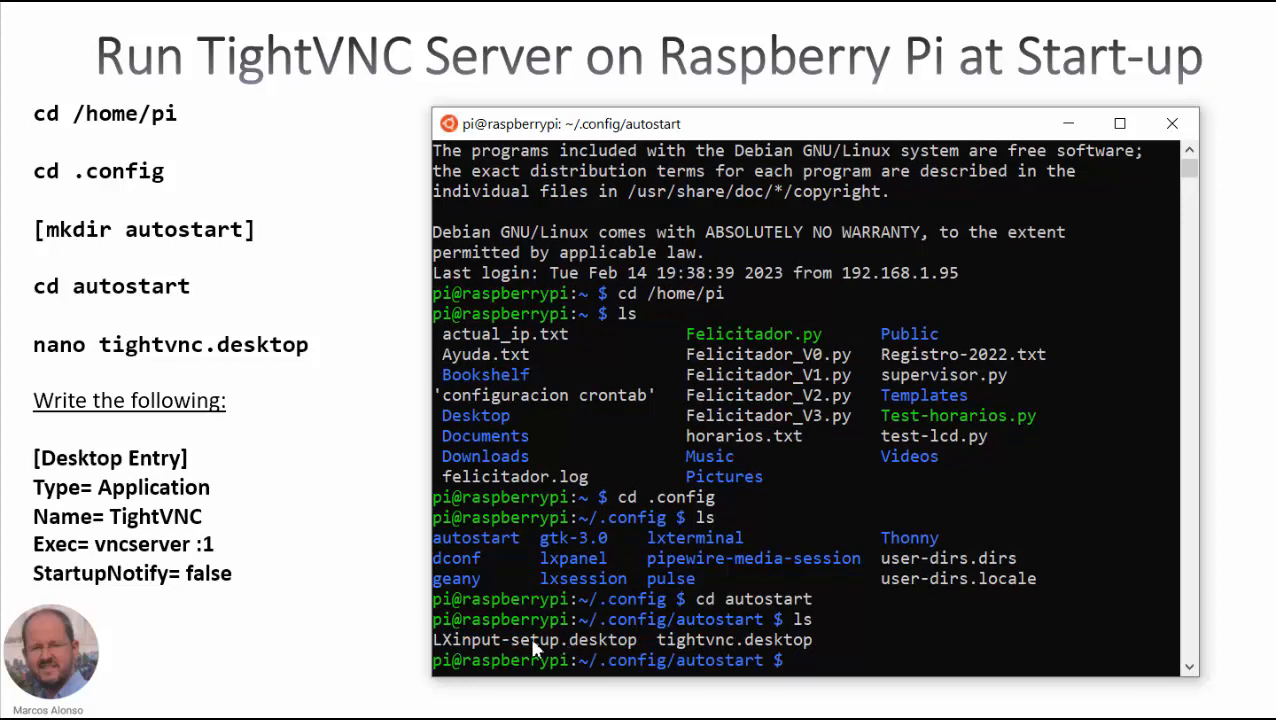
mouse_move(700, 650)
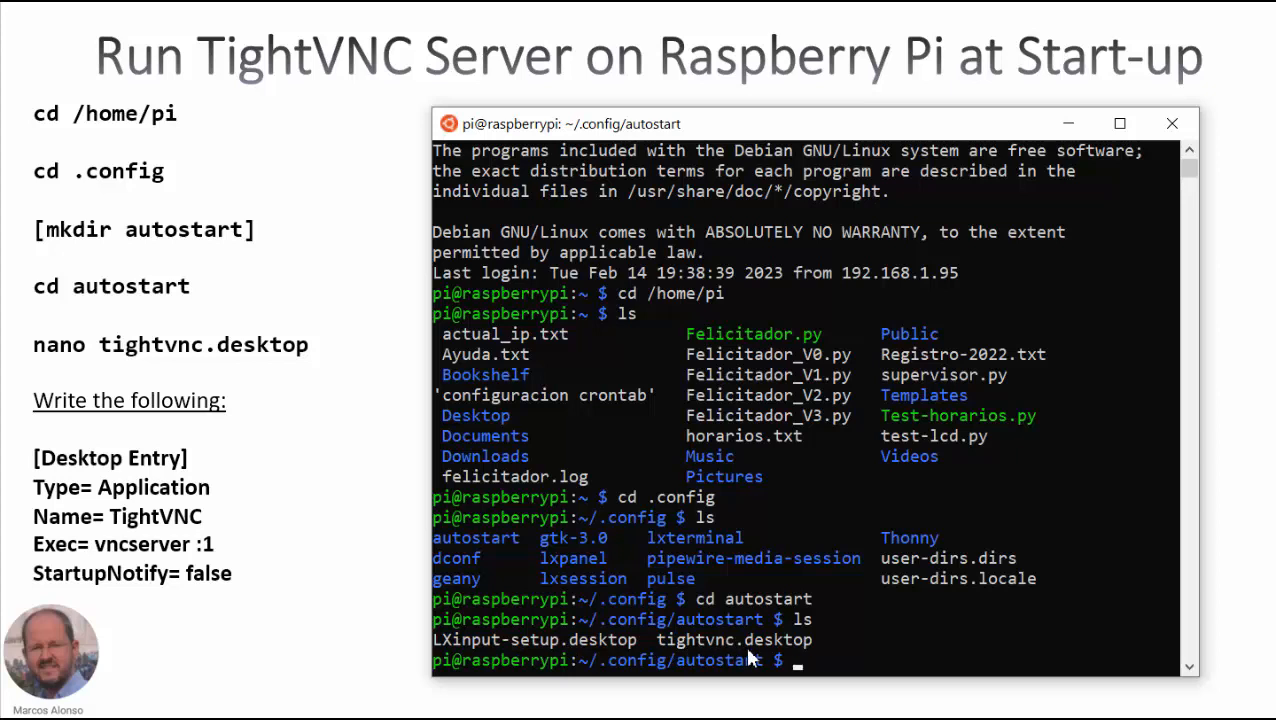
Open tightvnc.desktop in nano to view its Exec= vncserver :1 entry
type("nano")
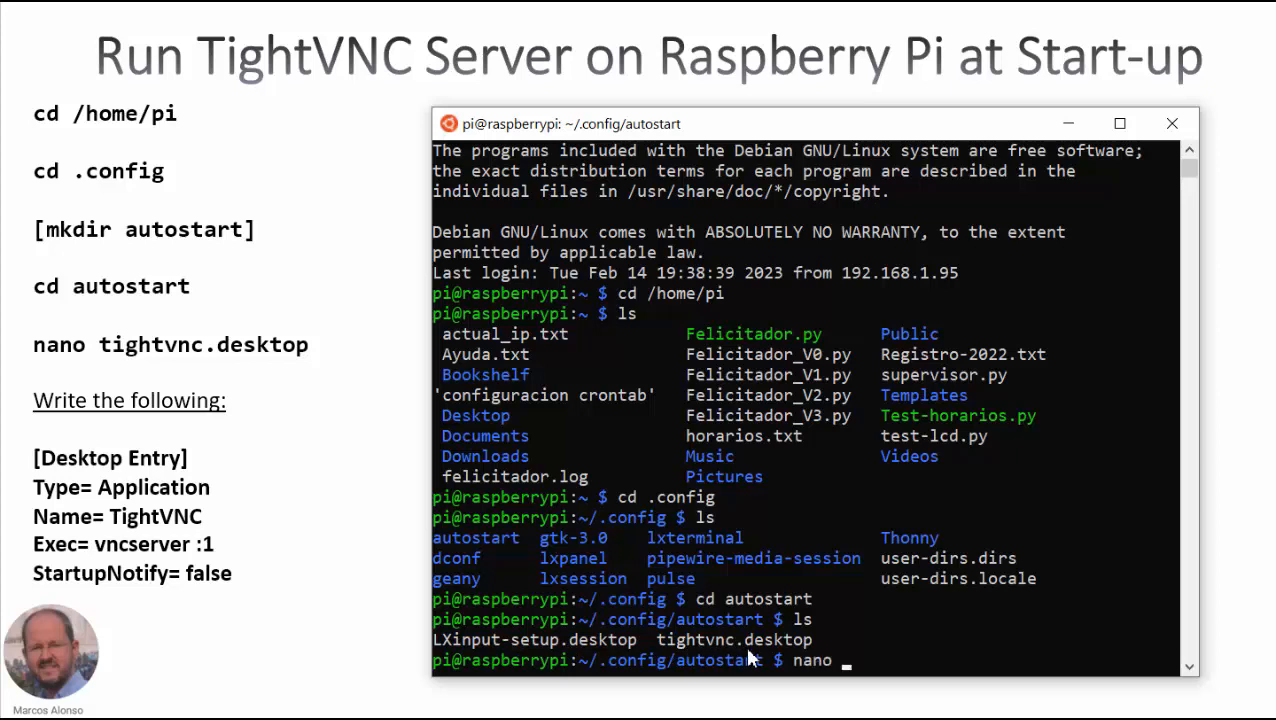
type("tightvnc.de")
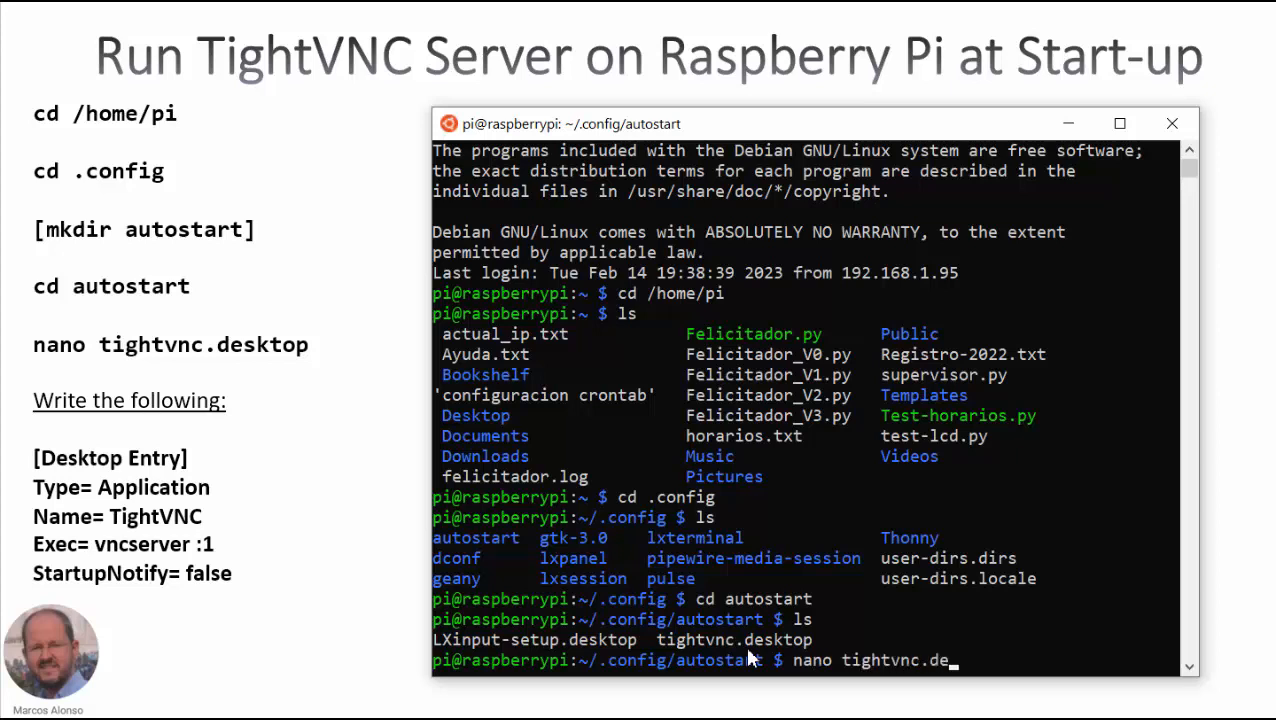
type("sktop")
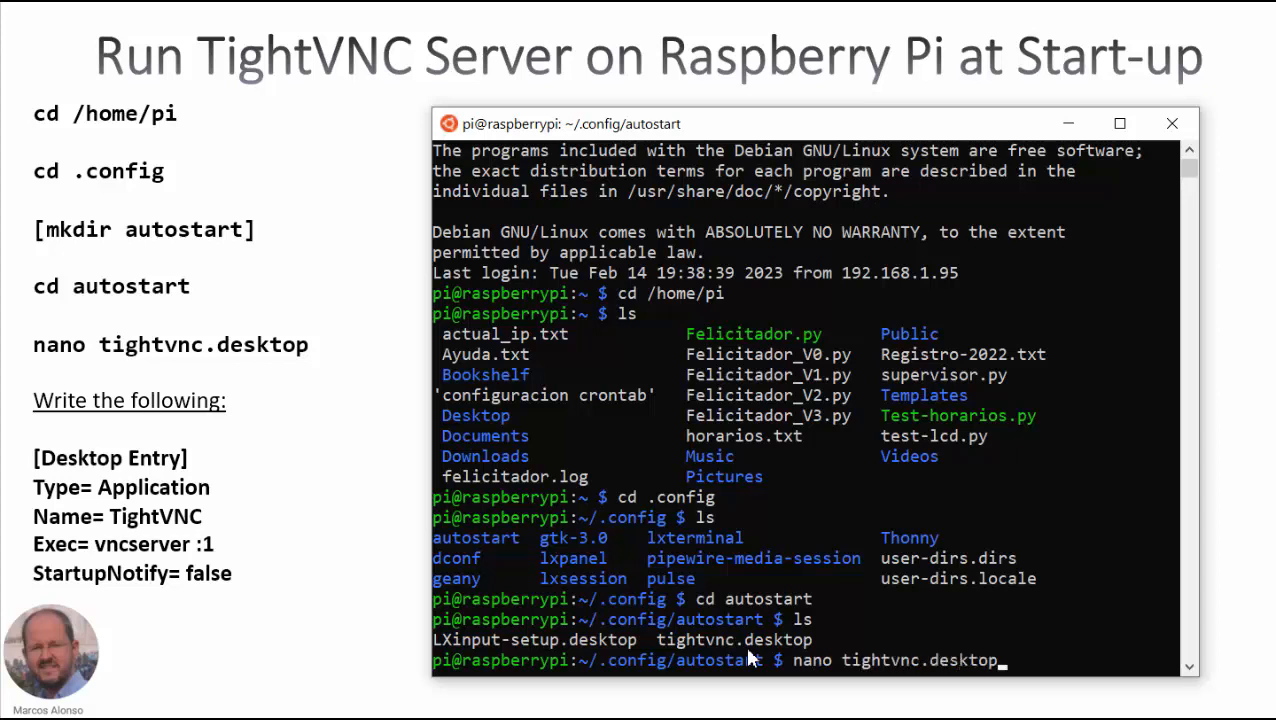
key("Return")
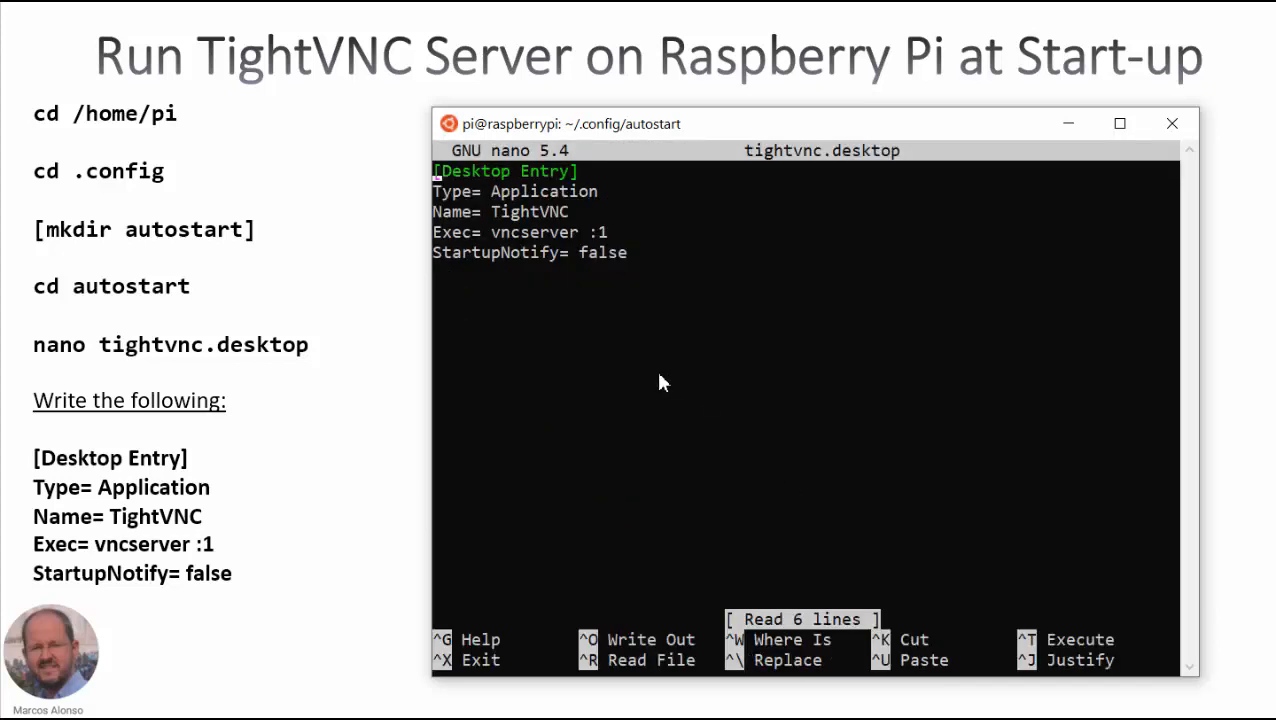